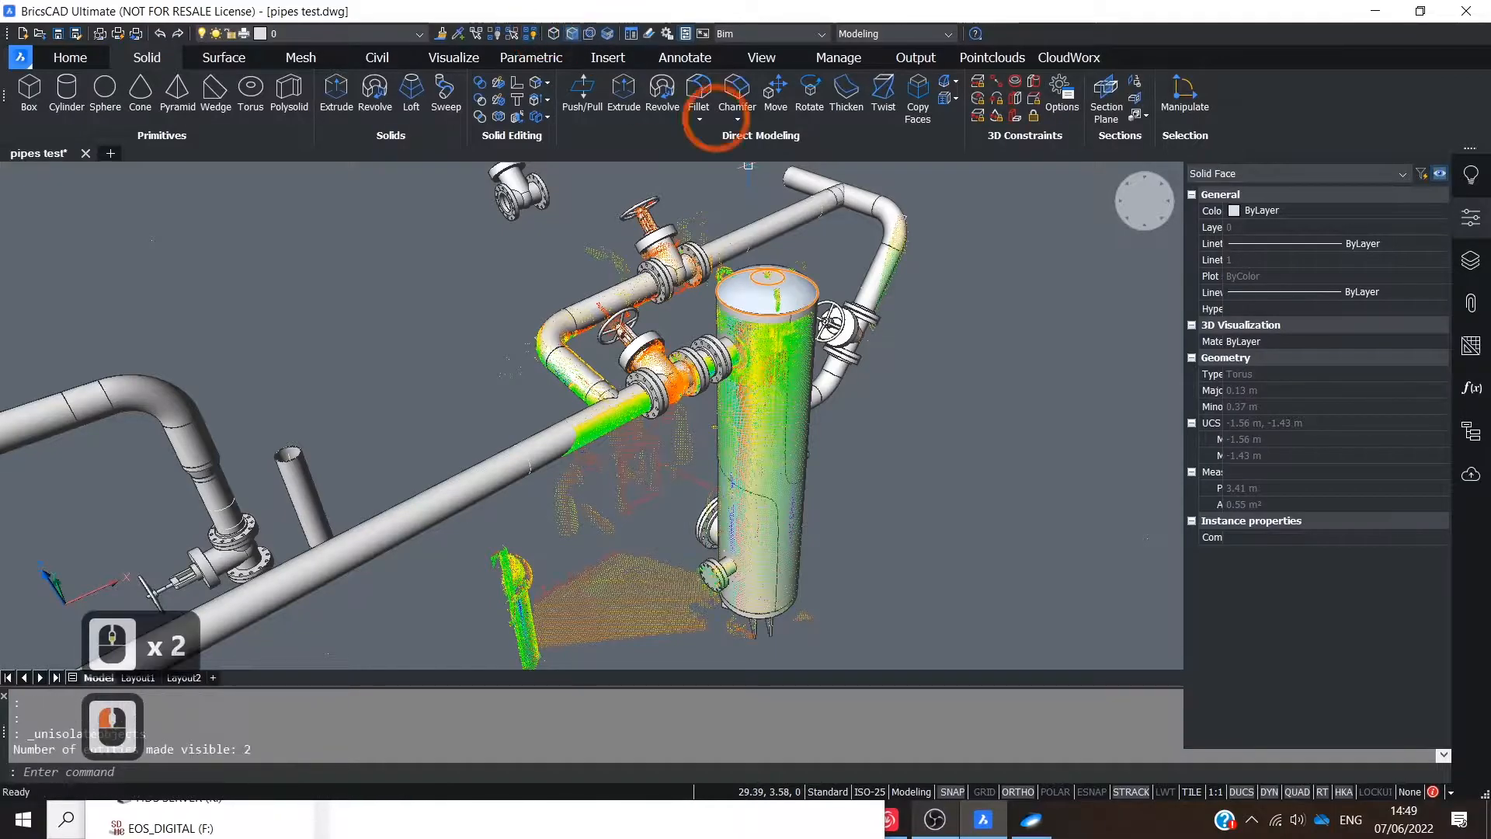
- Cancel the active command and orbit around the bent pipe run with its elbows
key("Escape")
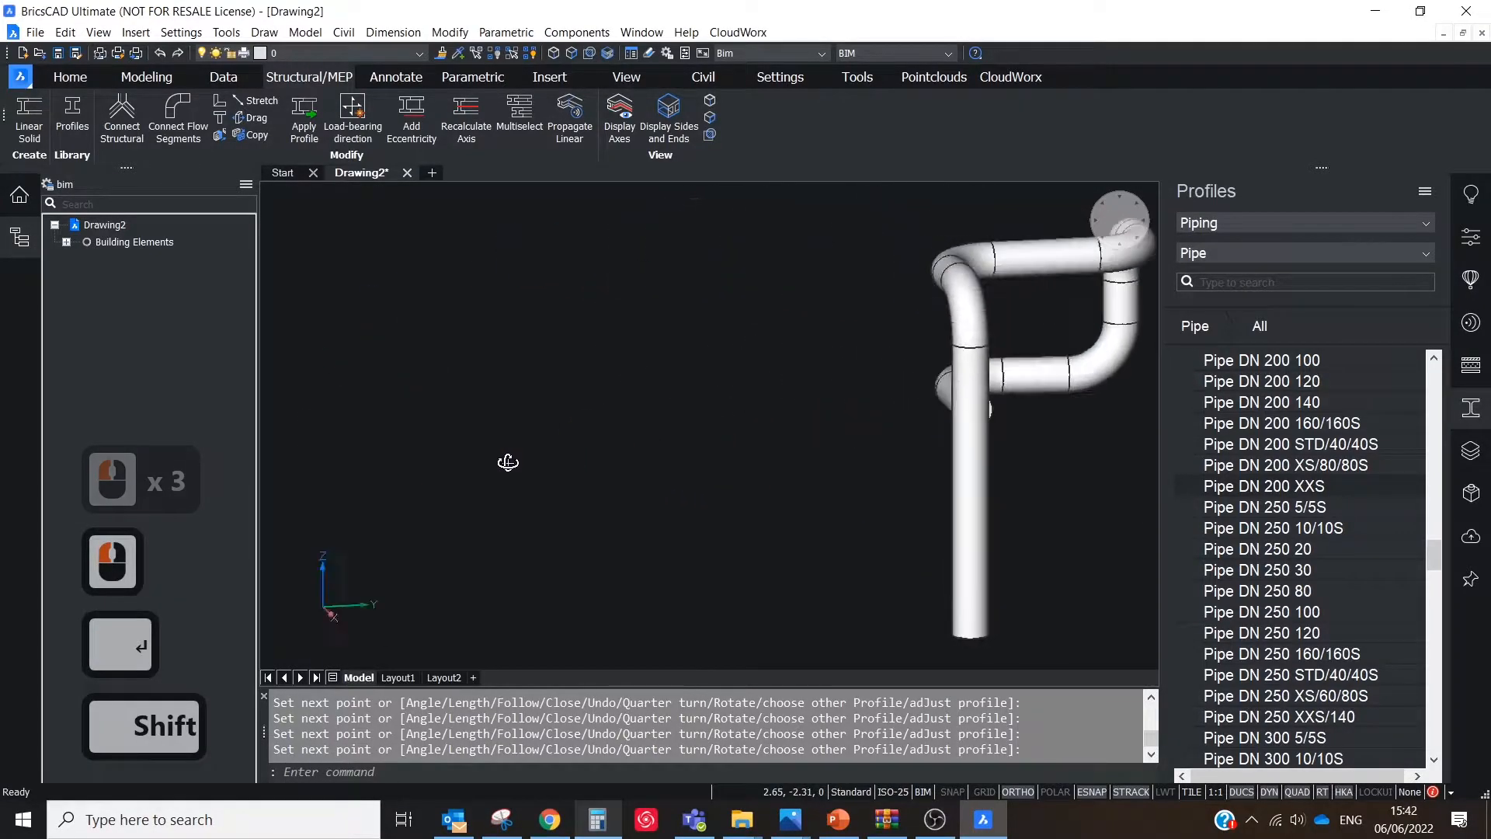
left_click_drag(508, 461, 721, 418)
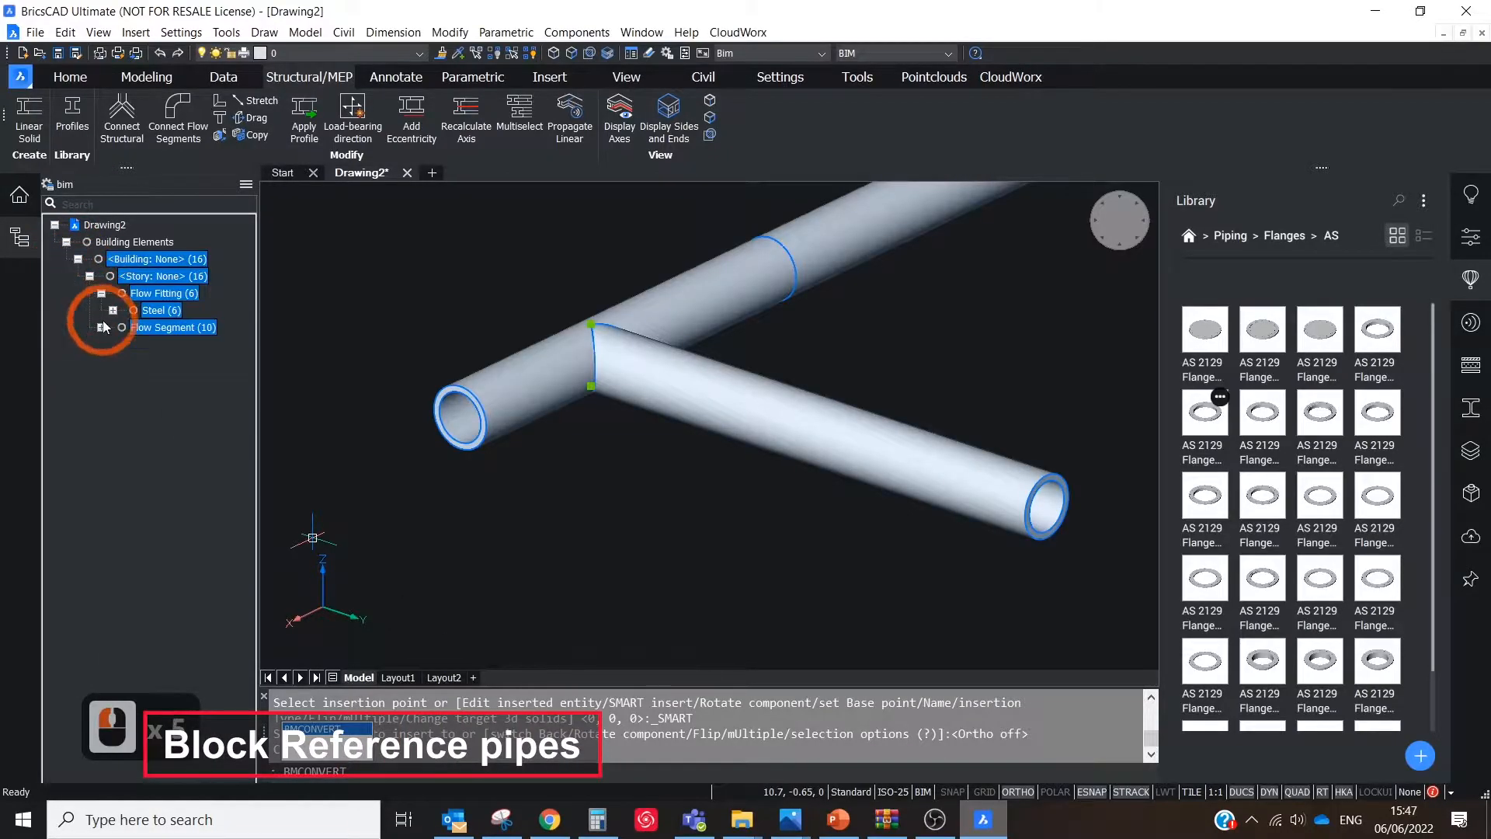
- Expand Entities > Block Reference to reveal the ASME elbows and pipes, then browse a flange in the library
left_click(112, 310)
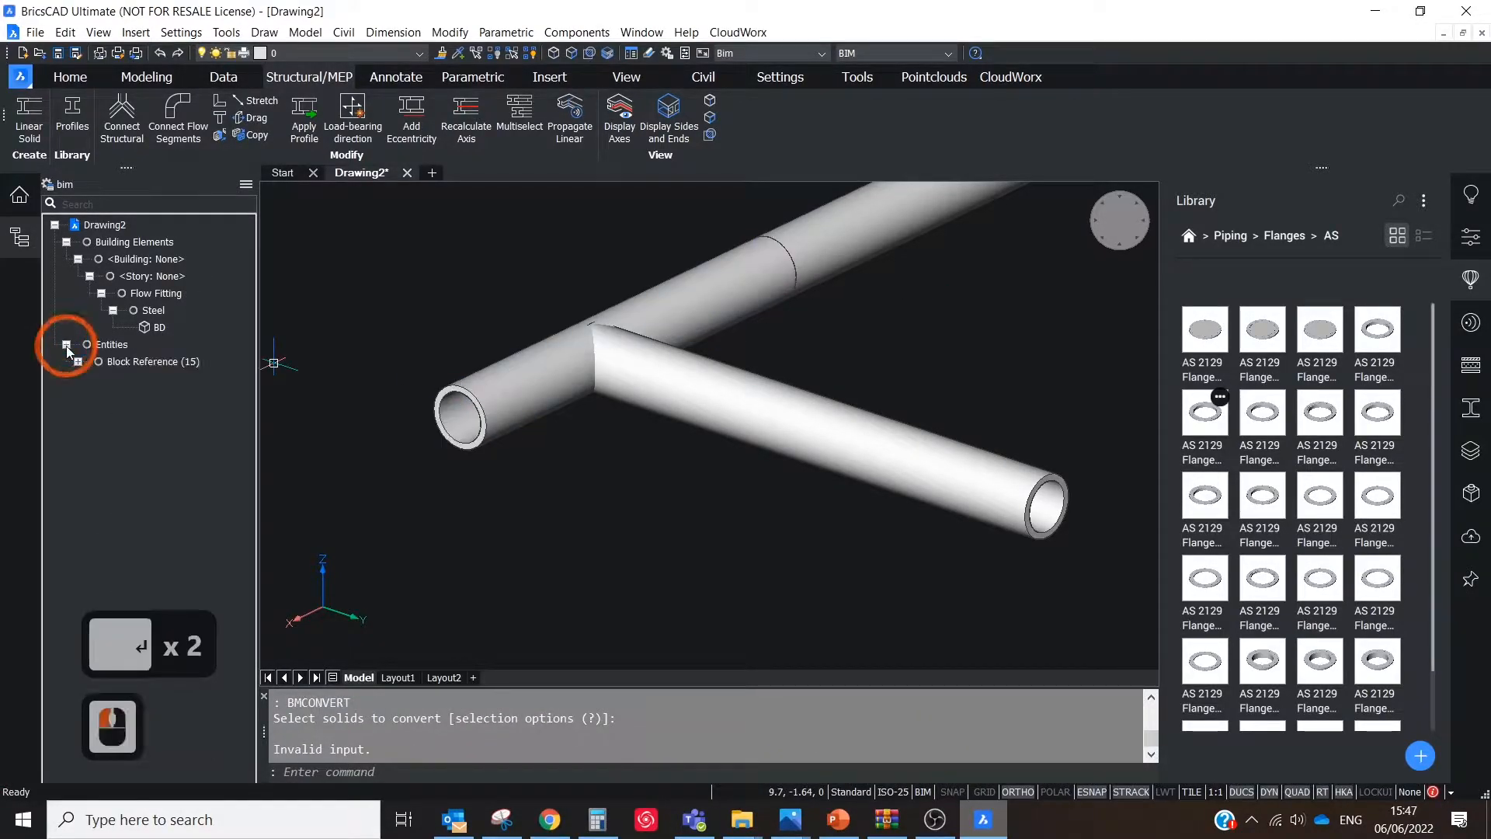
left_click(88, 362)
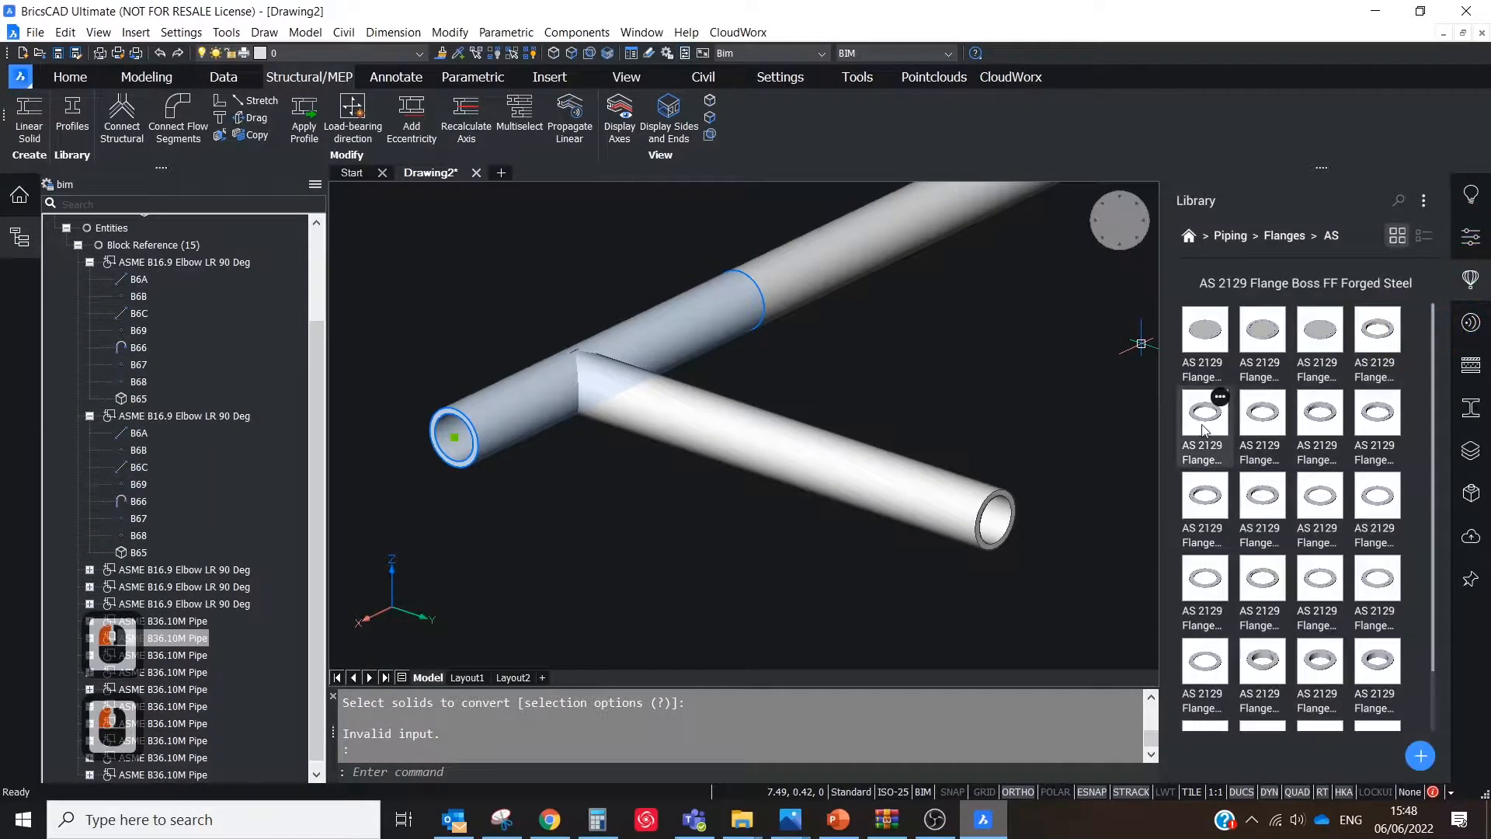
left_click(1204, 412)
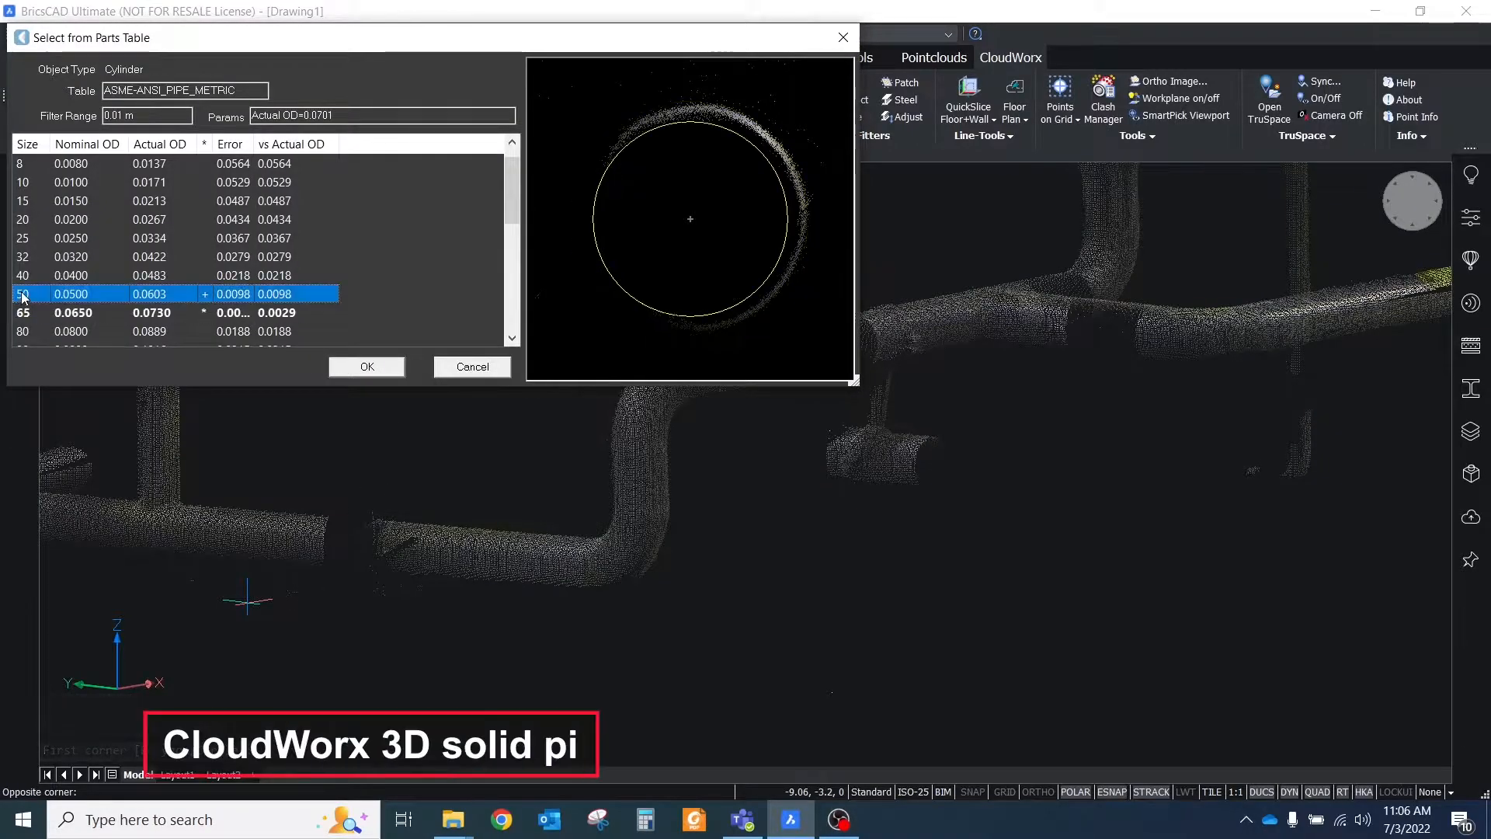
- Pick the parts-table pipe size matching the fitted cylinder diameter for the scanned section
left_click(367, 367)
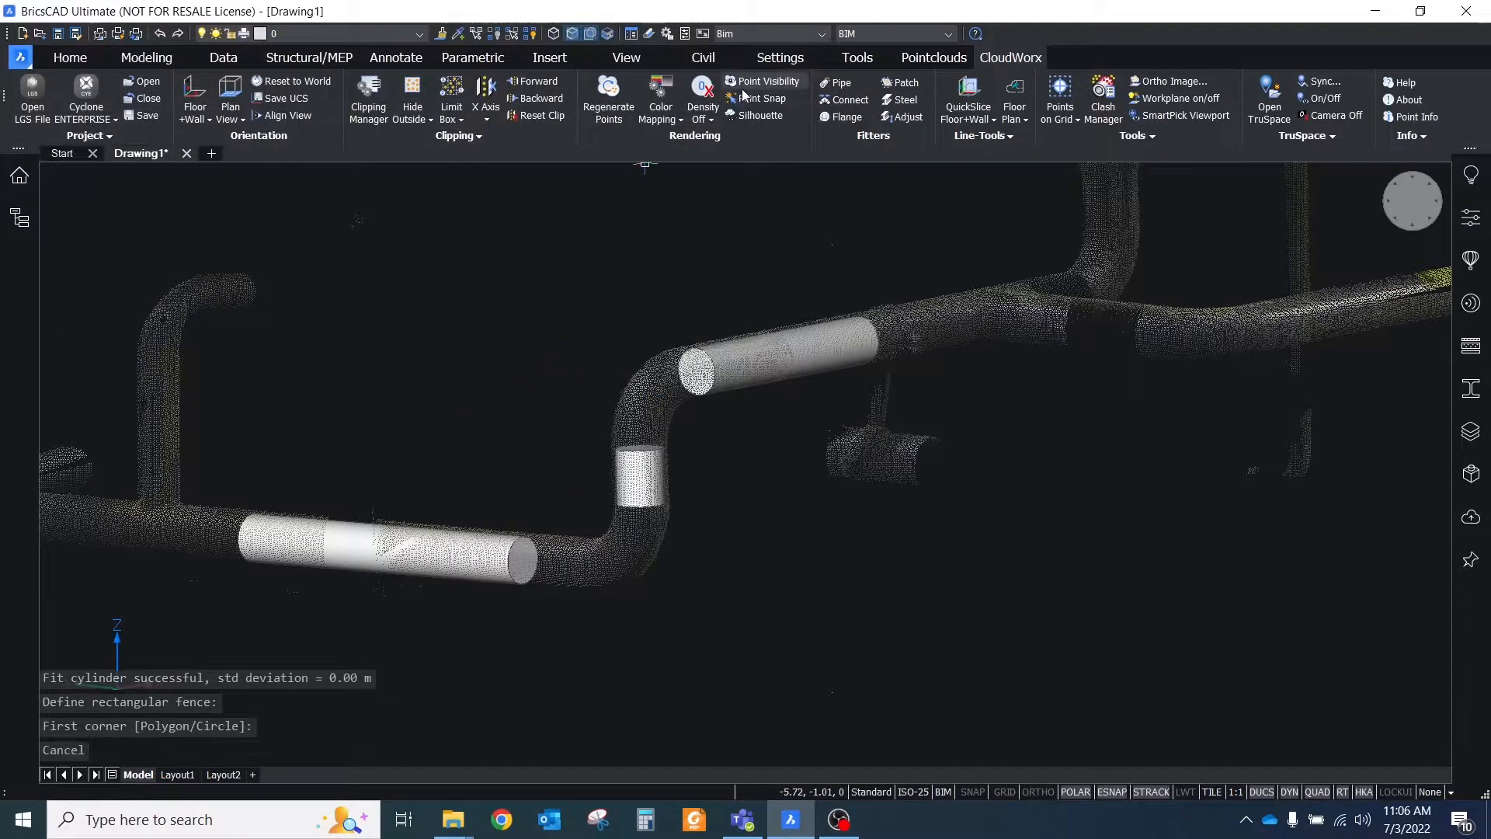
left_click(849, 99)
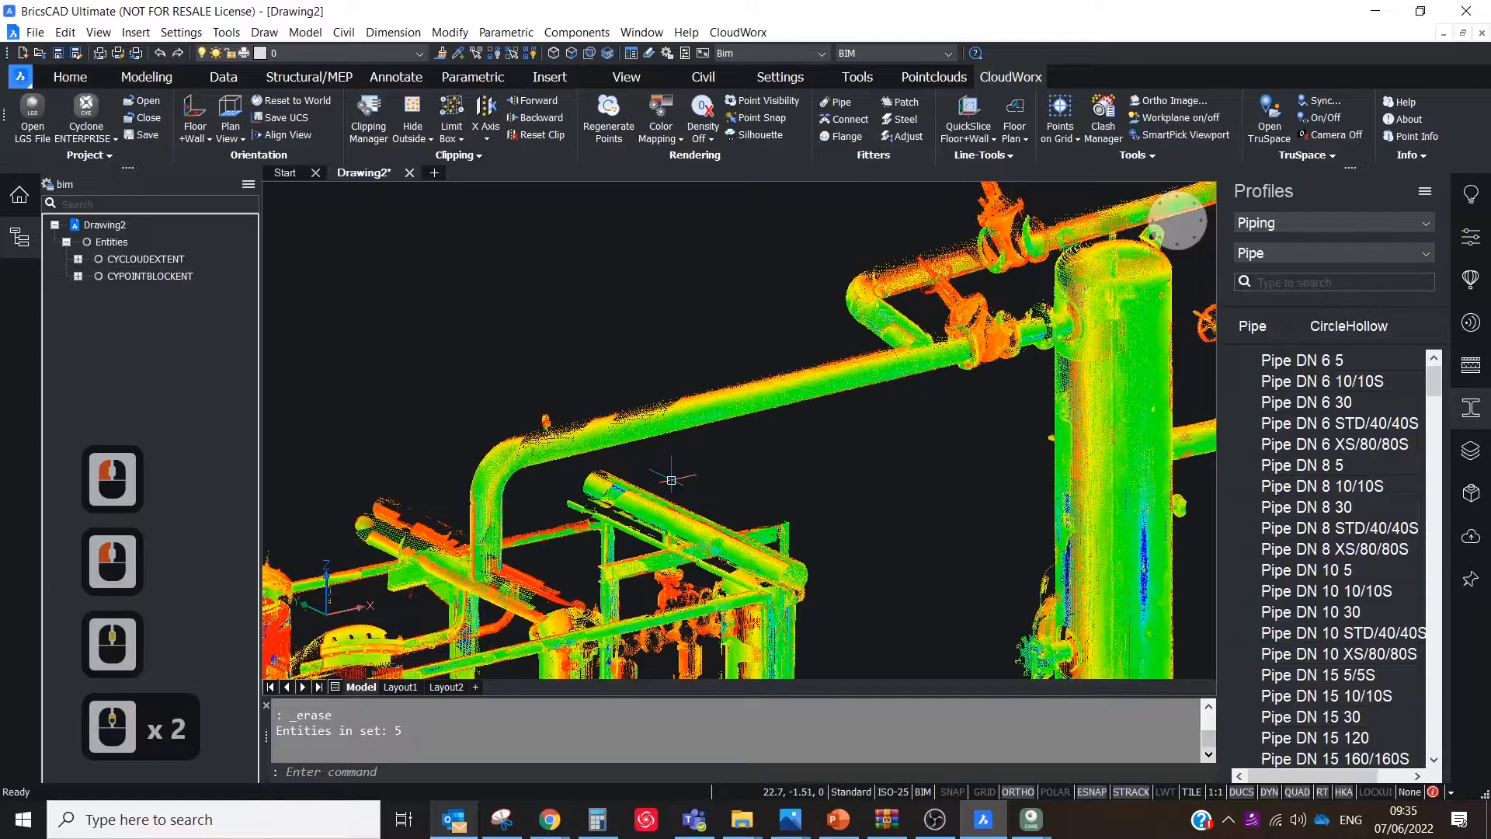
- Set Fit Pipes to Centerline output with the ASME-ANSI_PIPE_METRIC catalogue
left_click(841, 102)
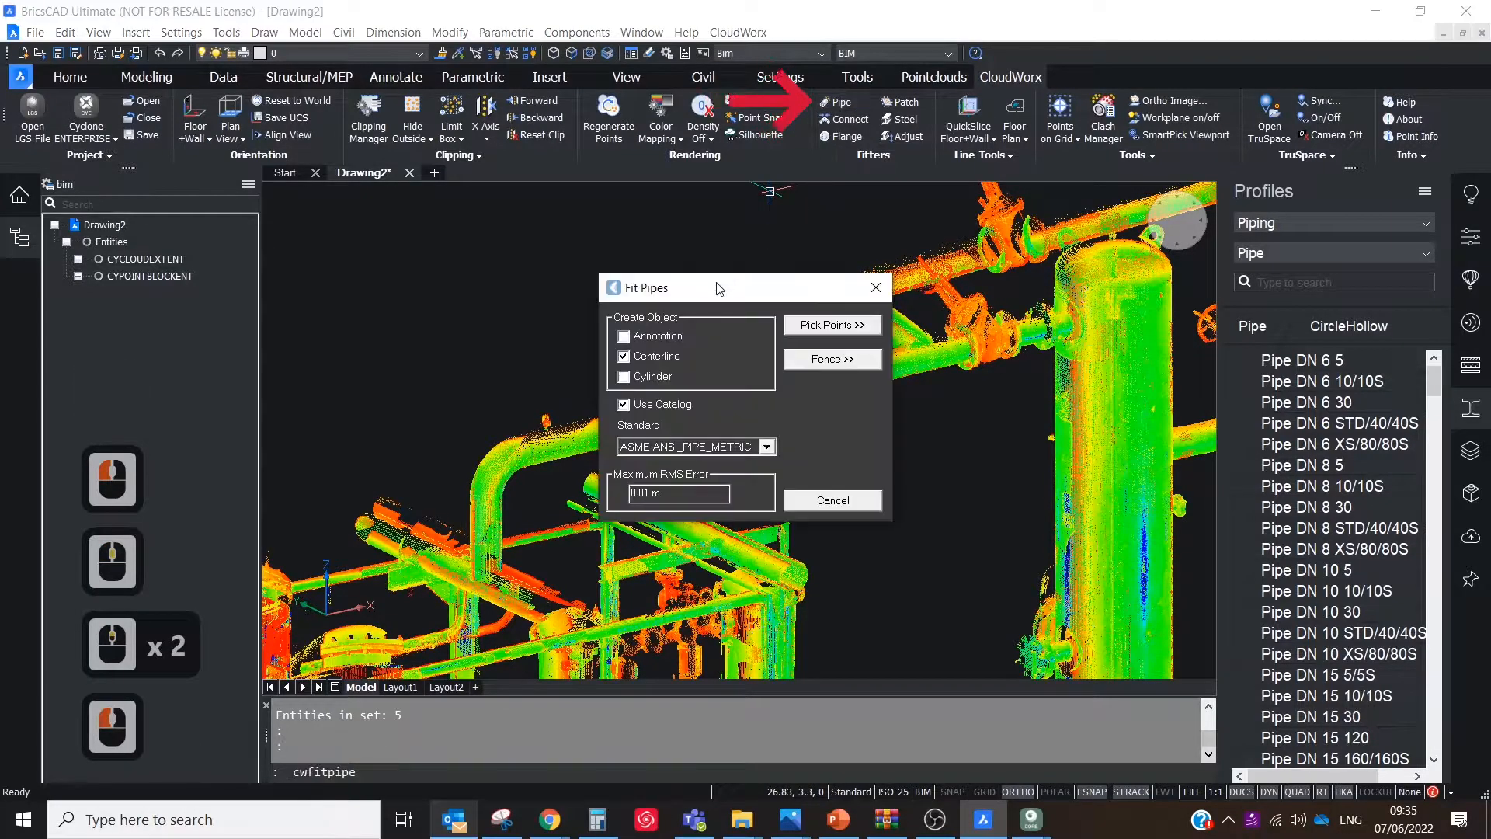
left_click(623, 376)
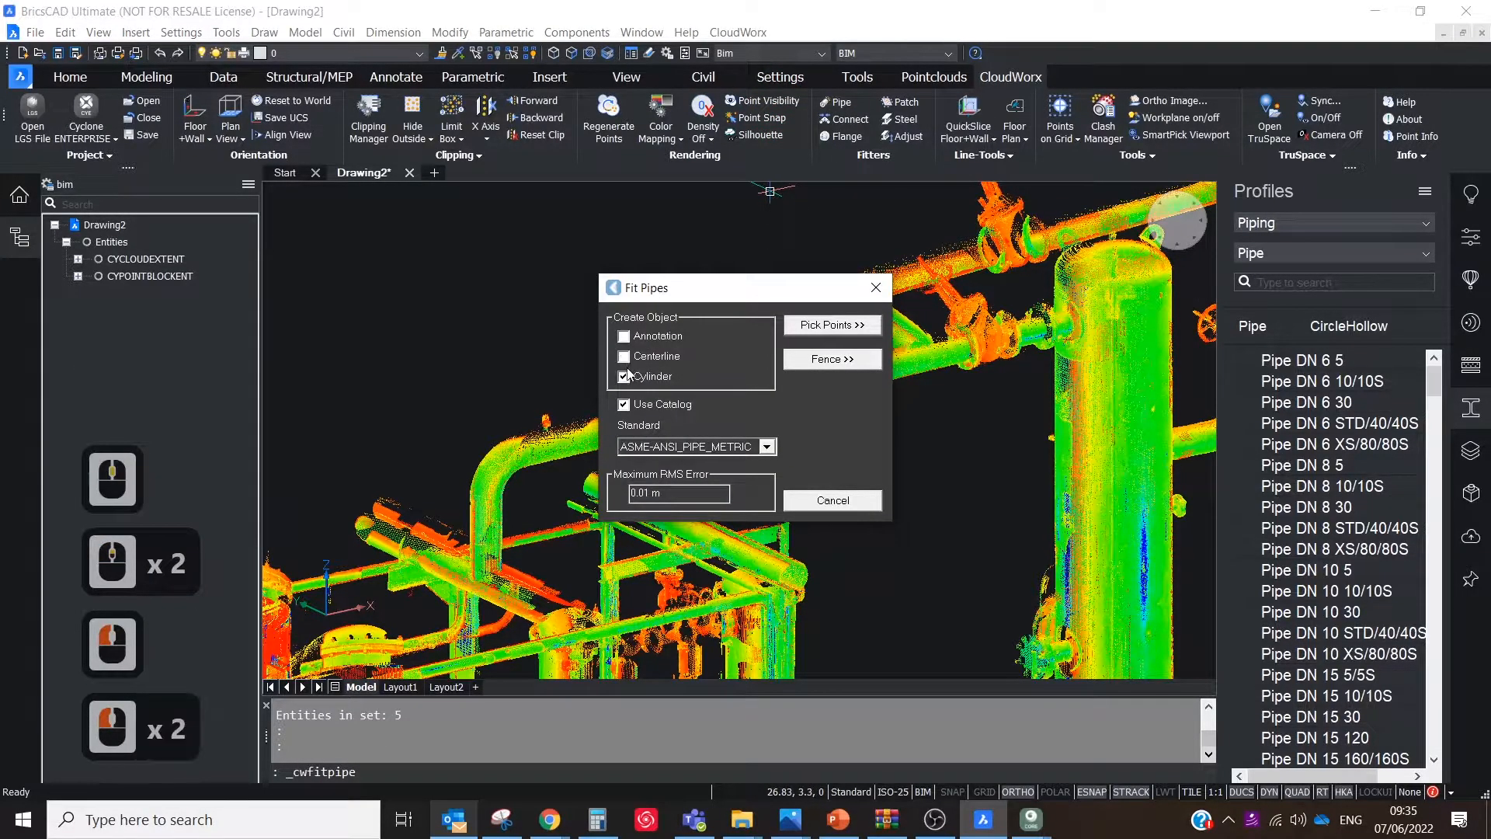
left_click(622, 355)
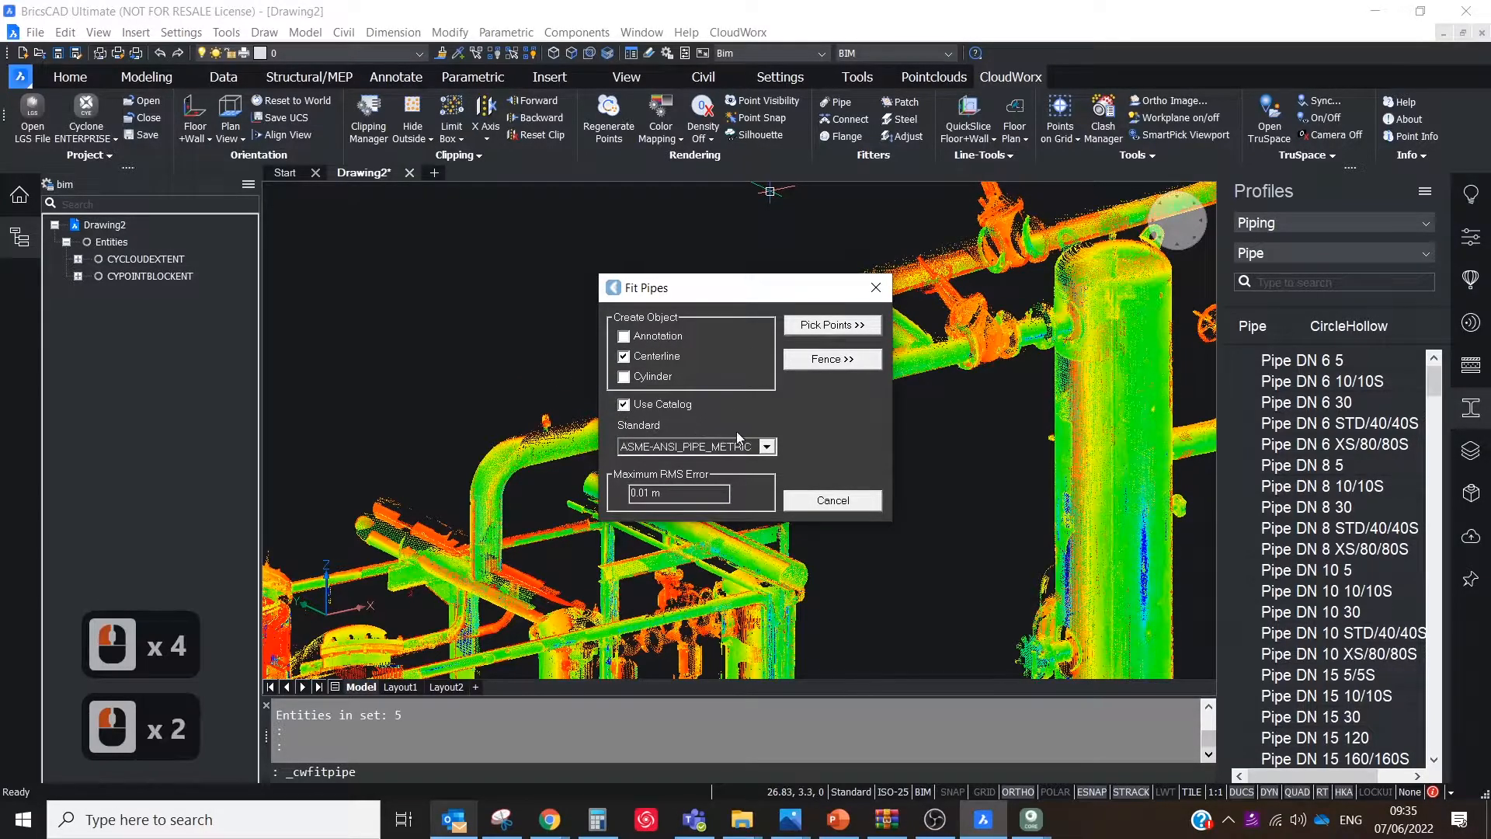
left_click(767, 446)
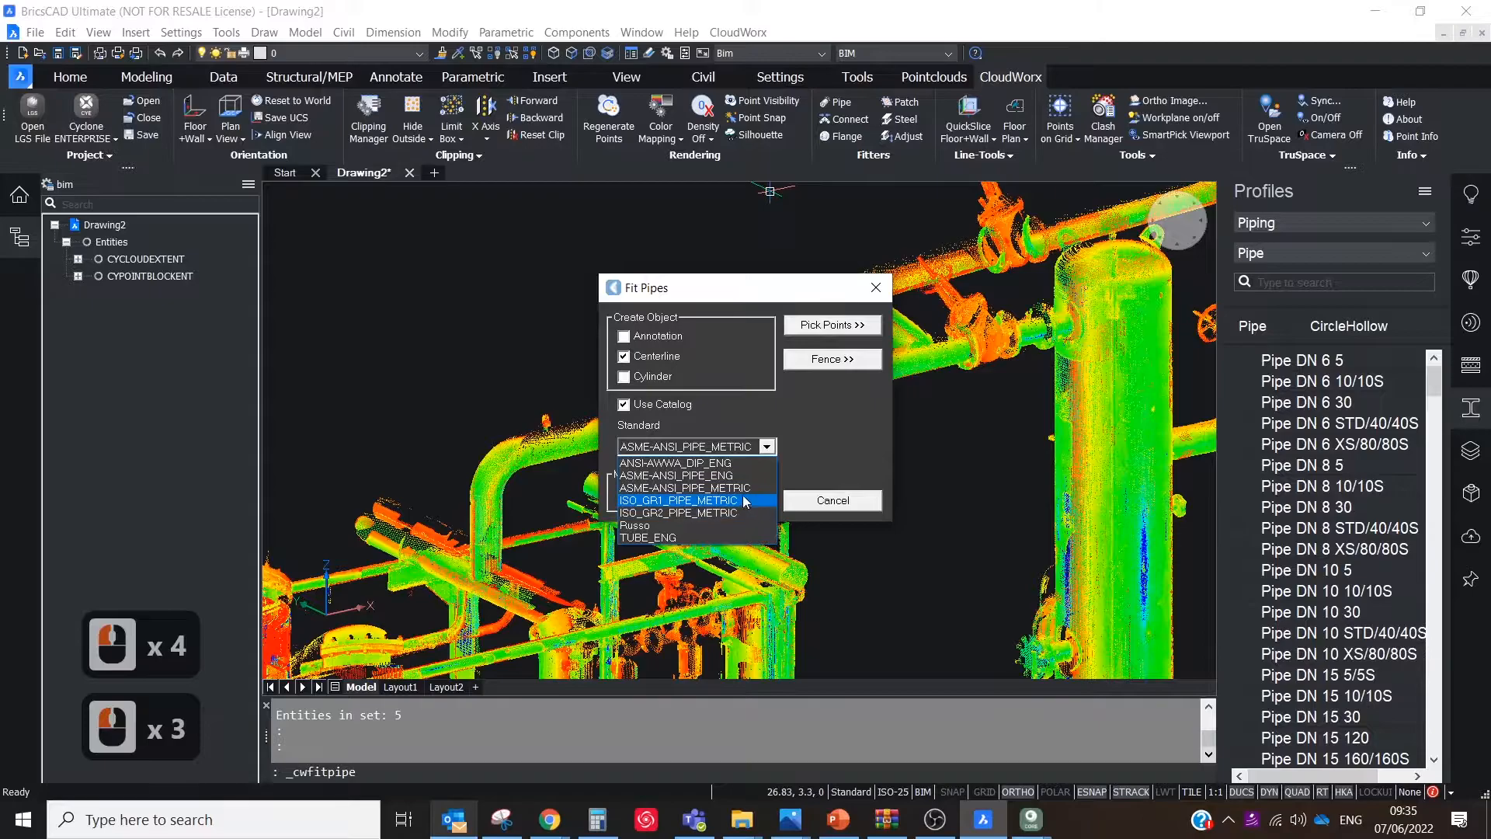
left_click(685, 487)
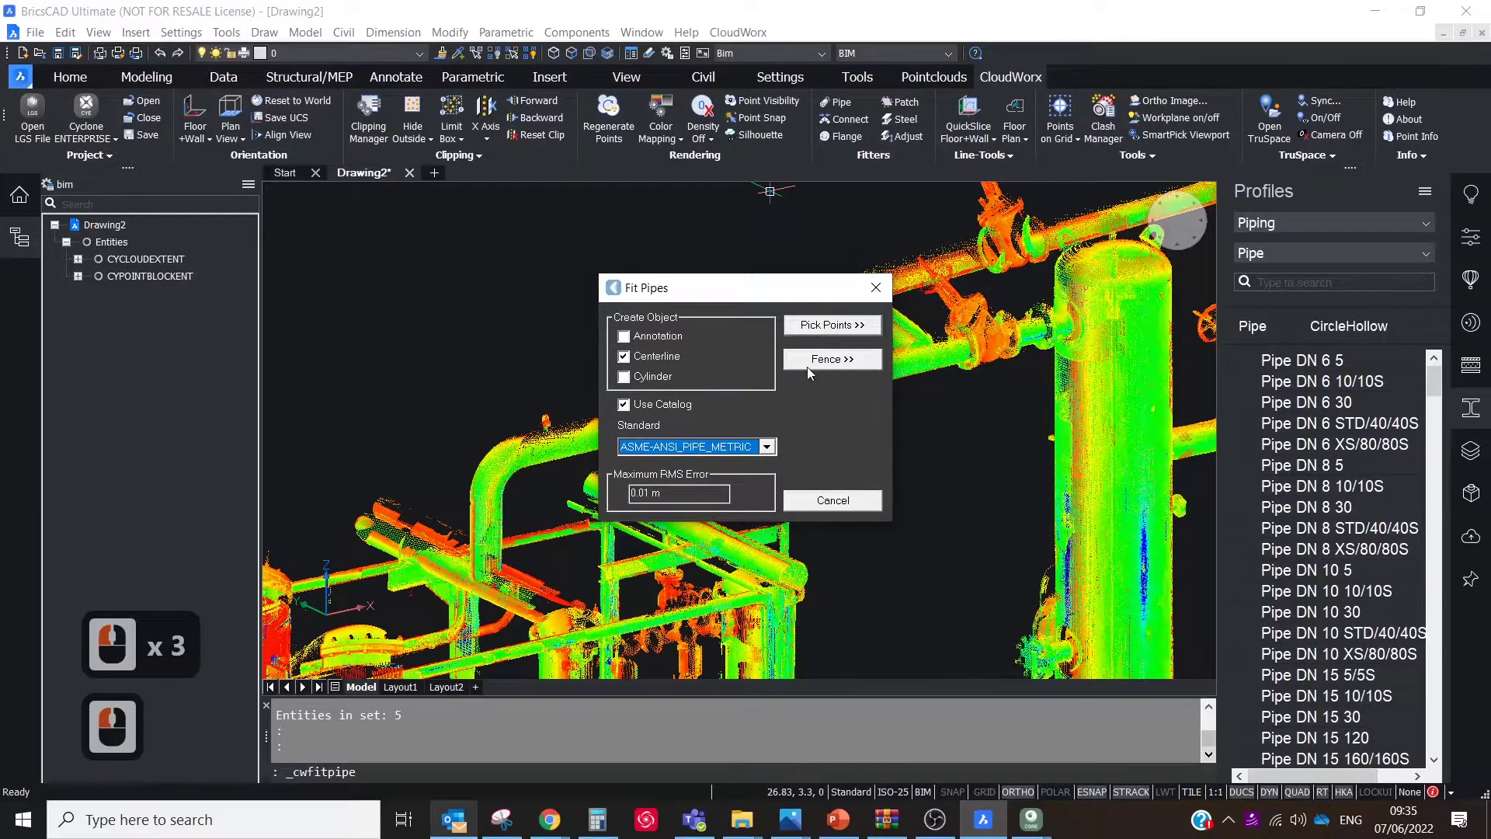
- Fence the scanned points and accept nominal size 200 for two fitted pipes
left_click(832, 358)
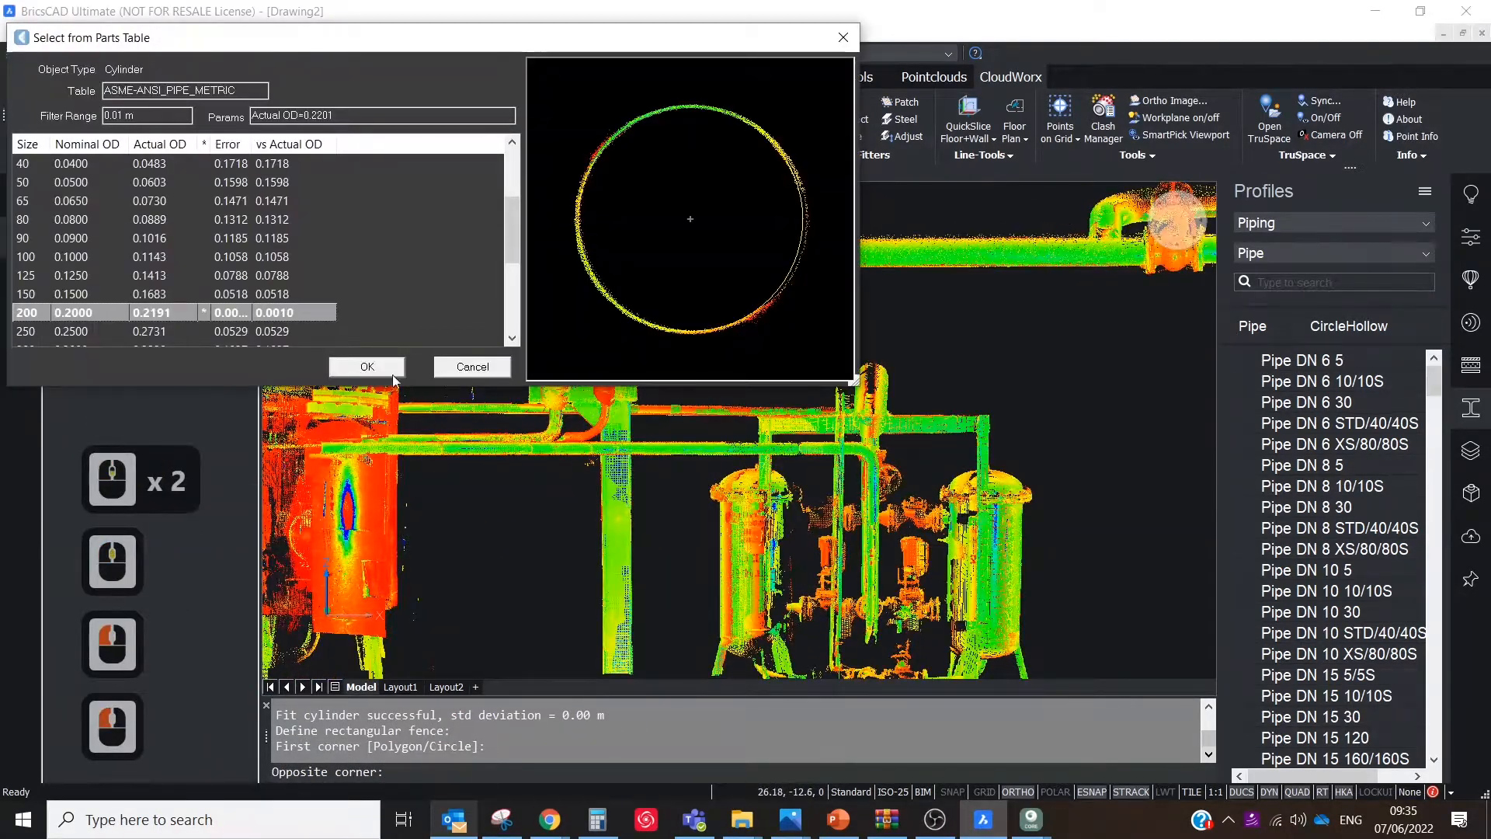
left_click(368, 366)
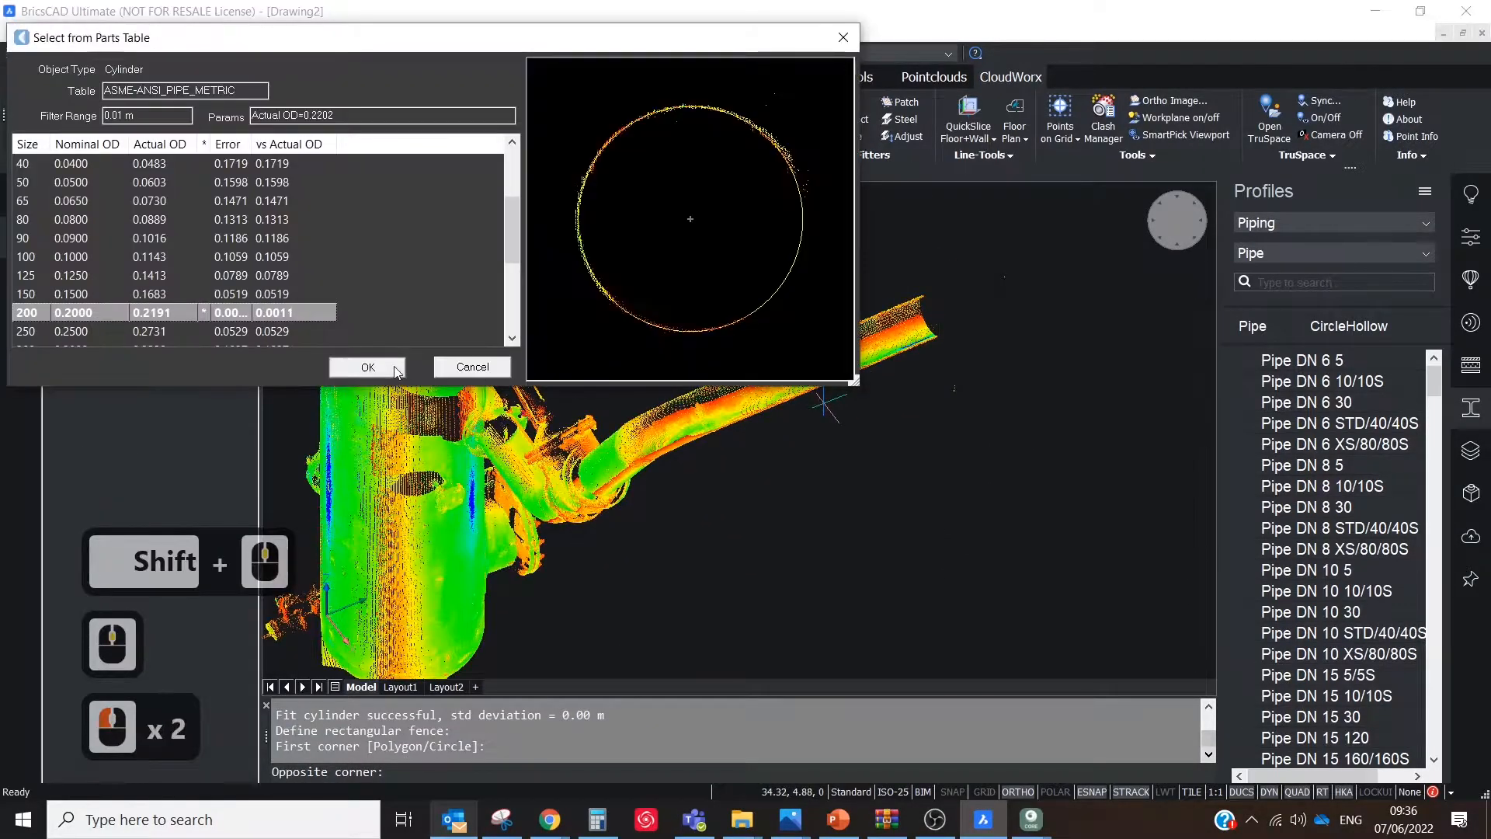
left_click(367, 367)
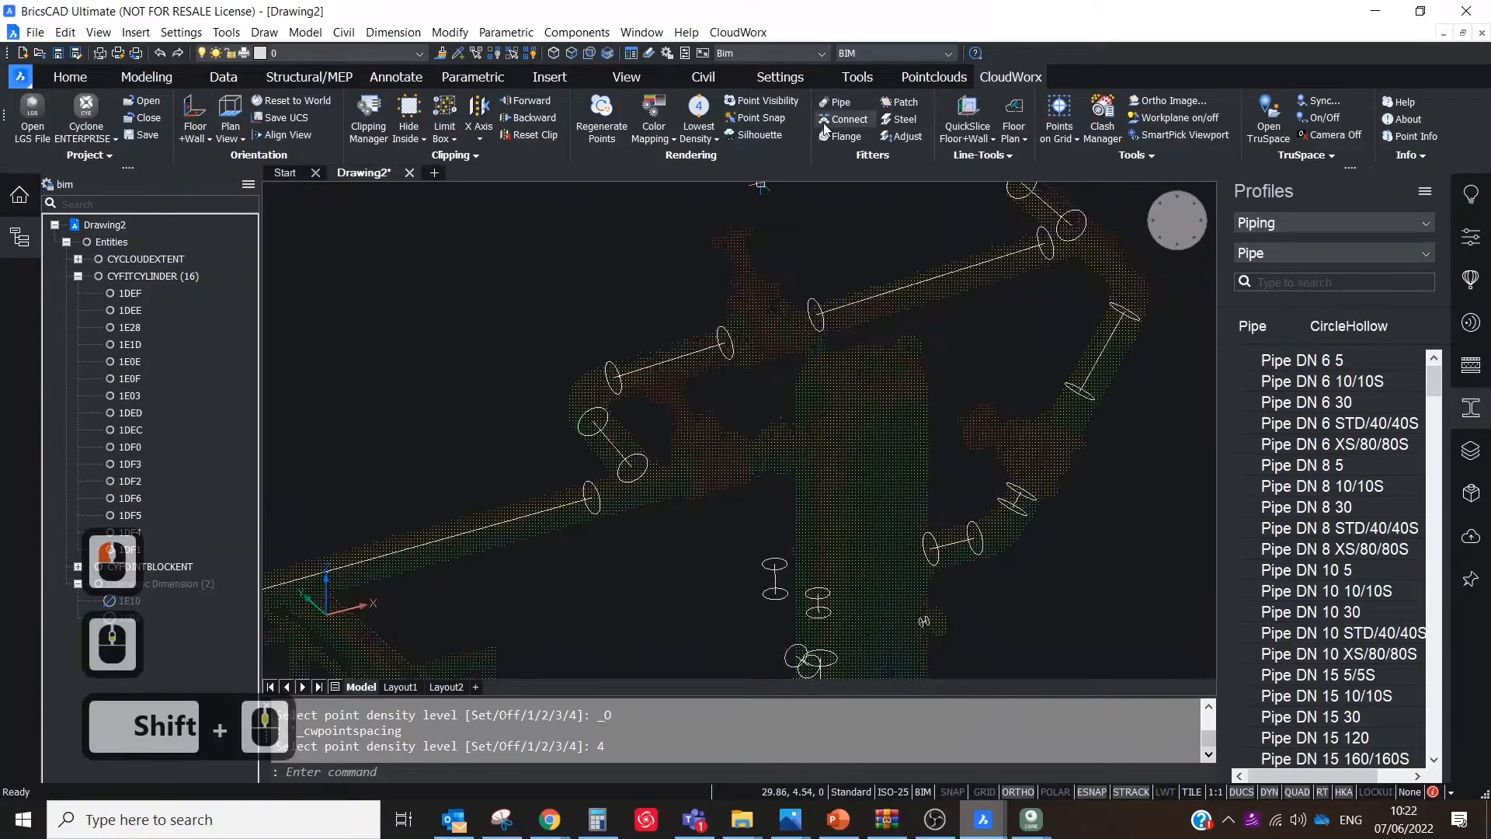
- Set Connect to Centerline output with elbows and pick the fitted centerlines to join
left_click(847, 119)
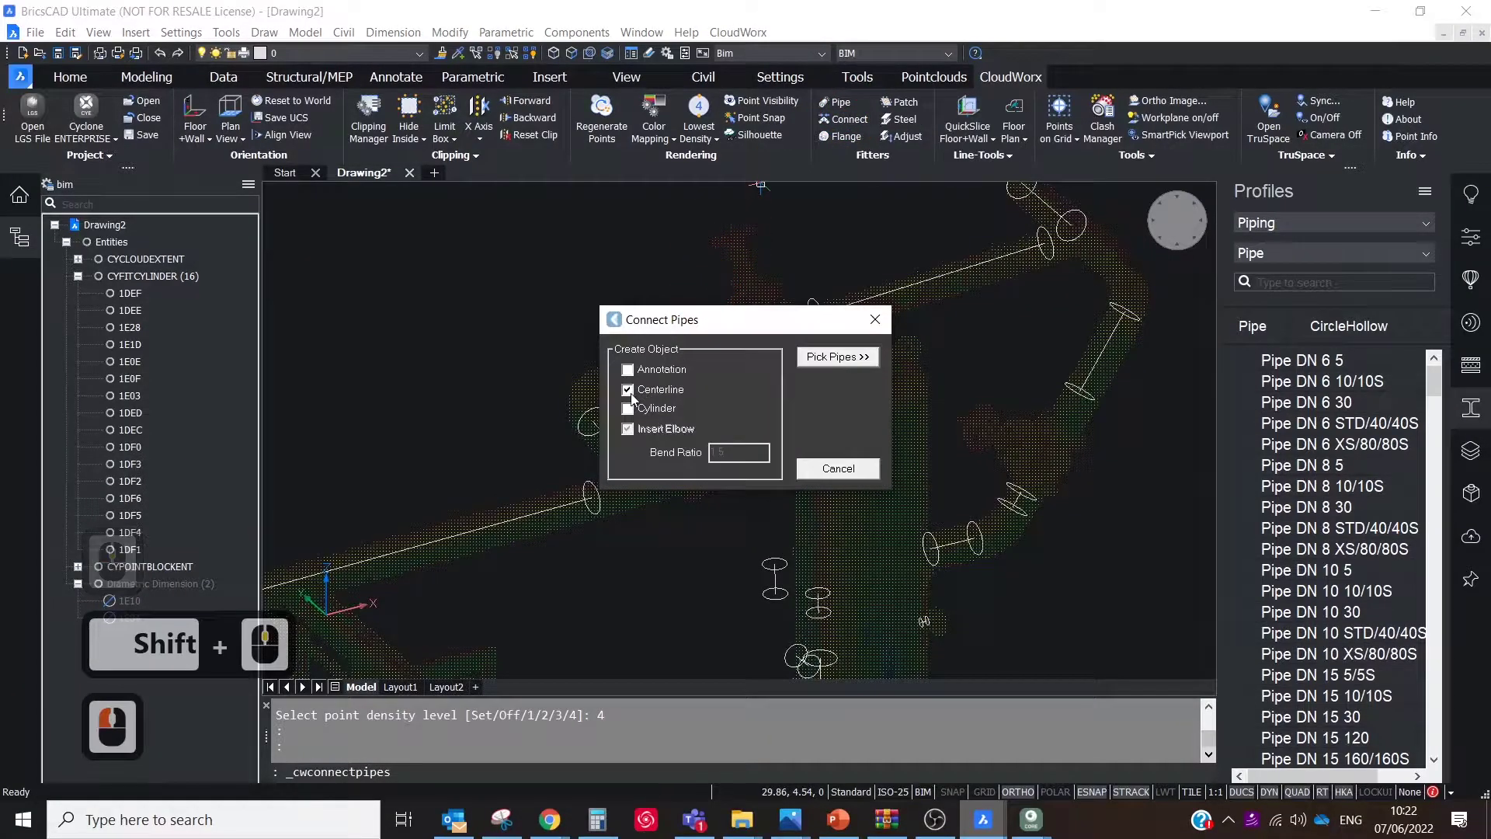
left_click(836, 356)
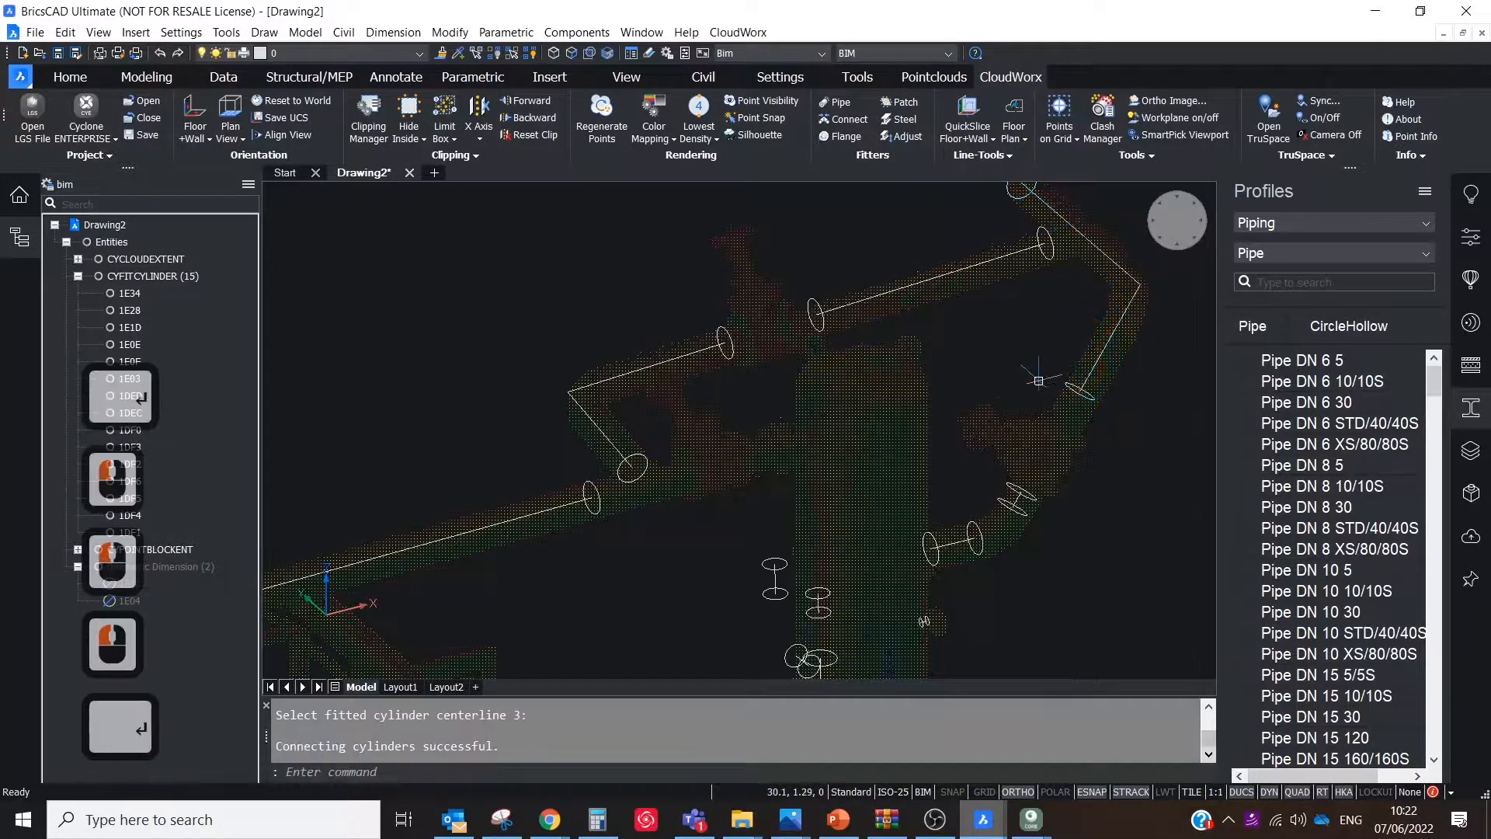
left_click(1012, 503)
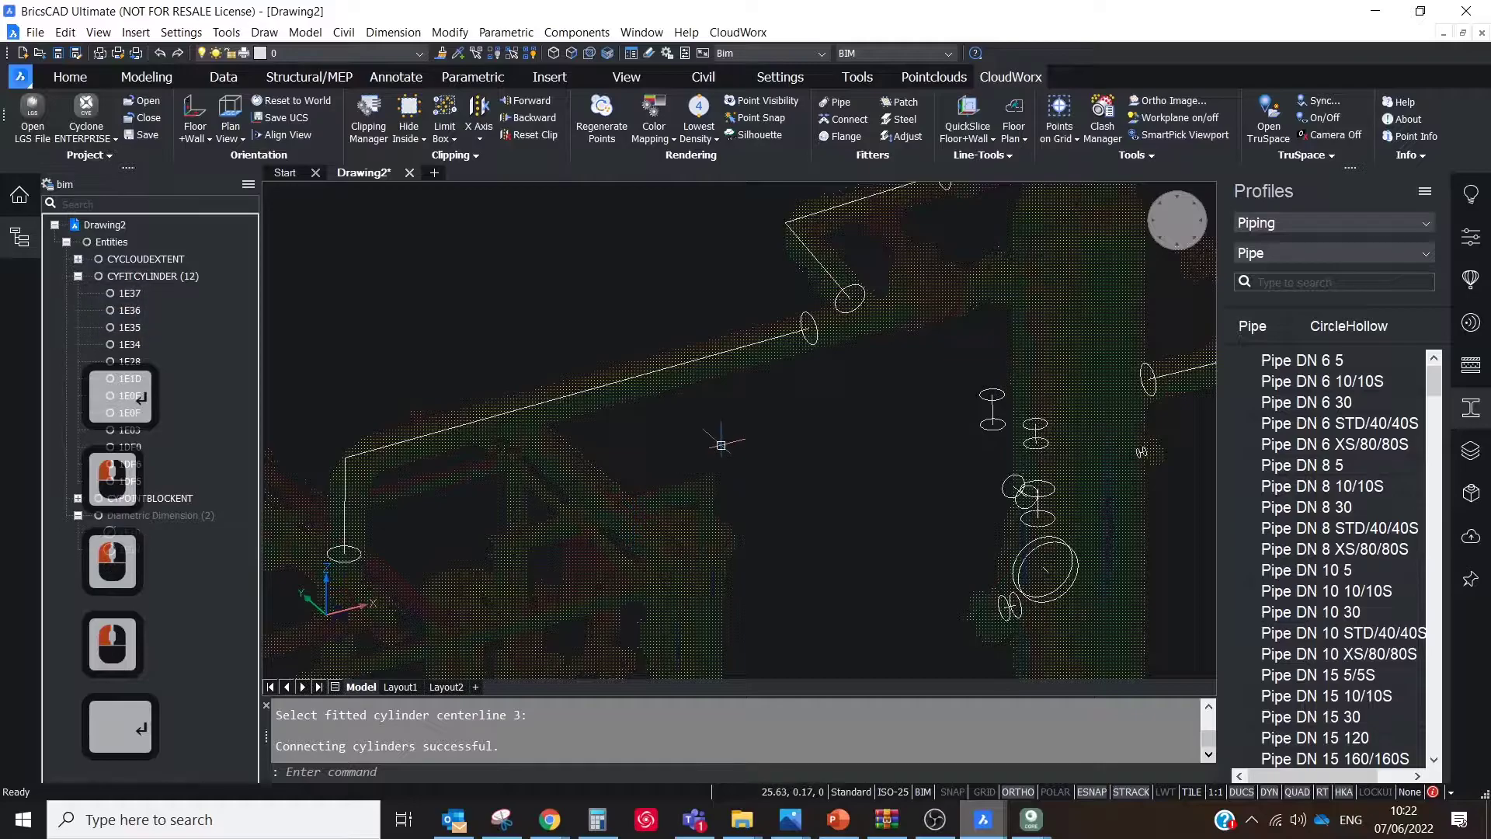
left_click_drag(723, 444, 880, 465)
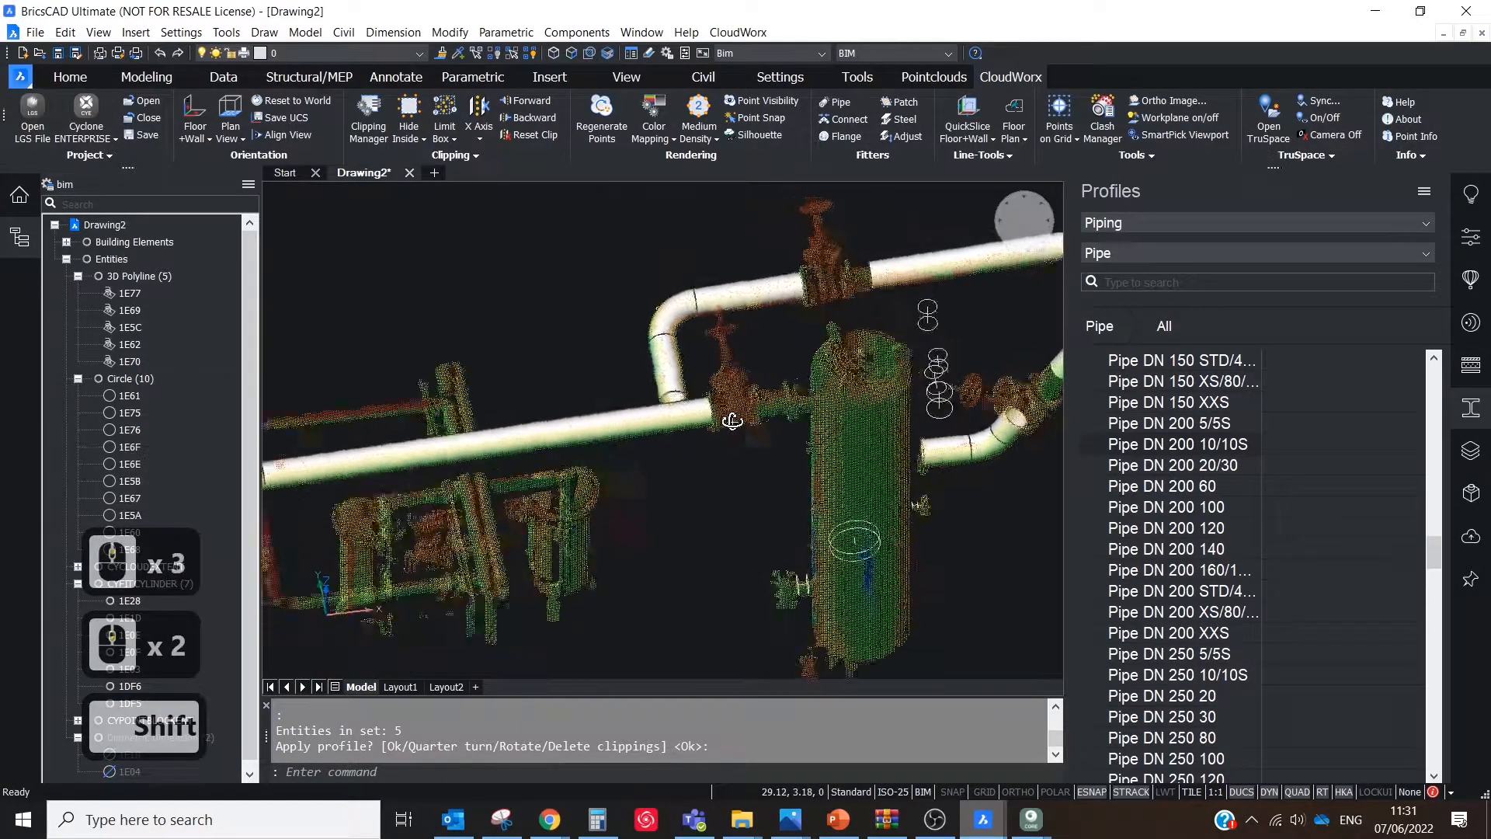
- Orbit the view to inspect the profiled solid pipes over the scan
left_click_drag(732, 421, 703, 437)
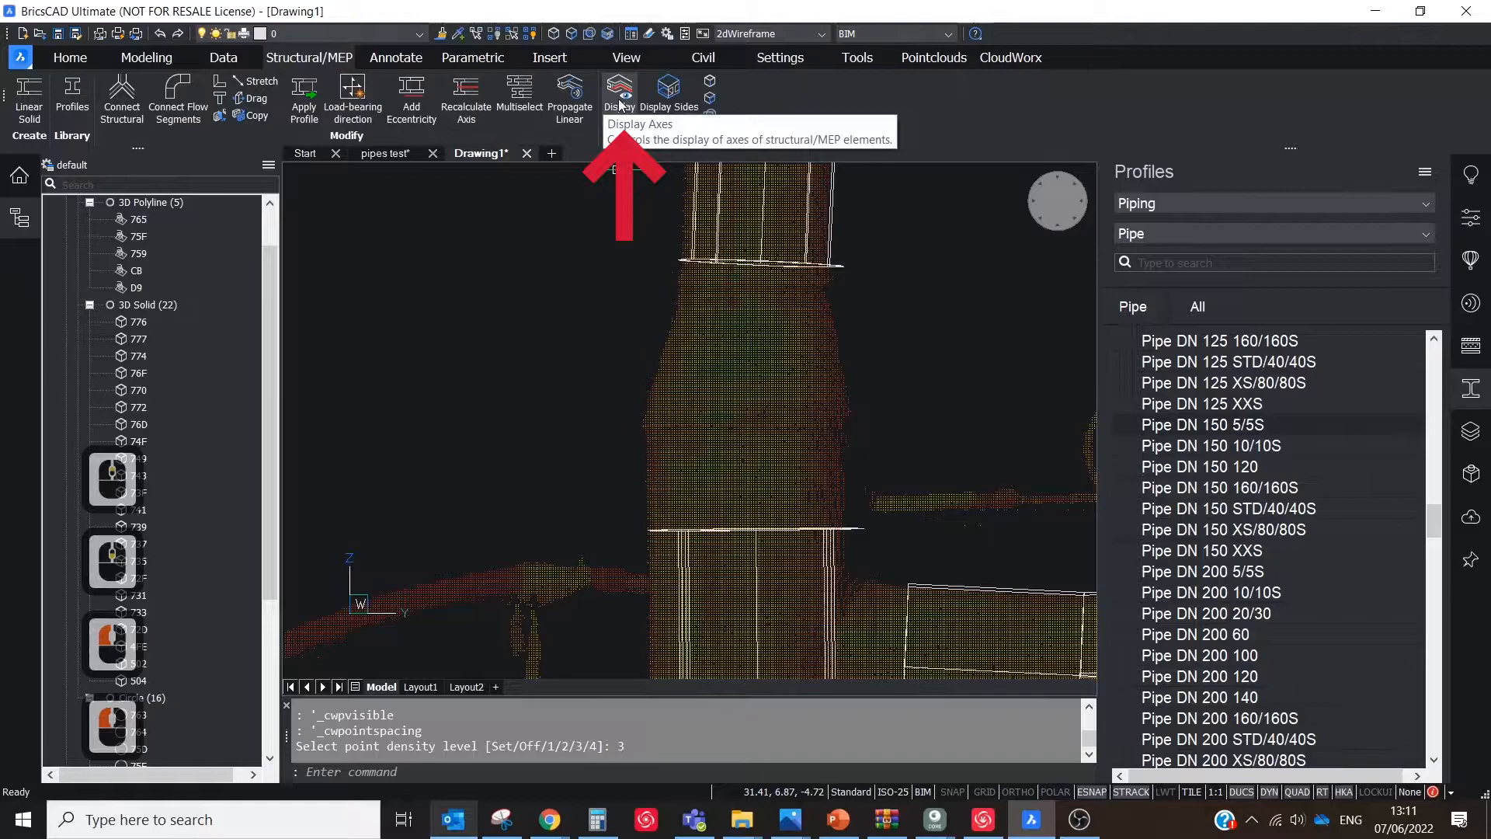
- Turn on Display Axes to show the pipe elements' centre axes
left_click(619, 89)
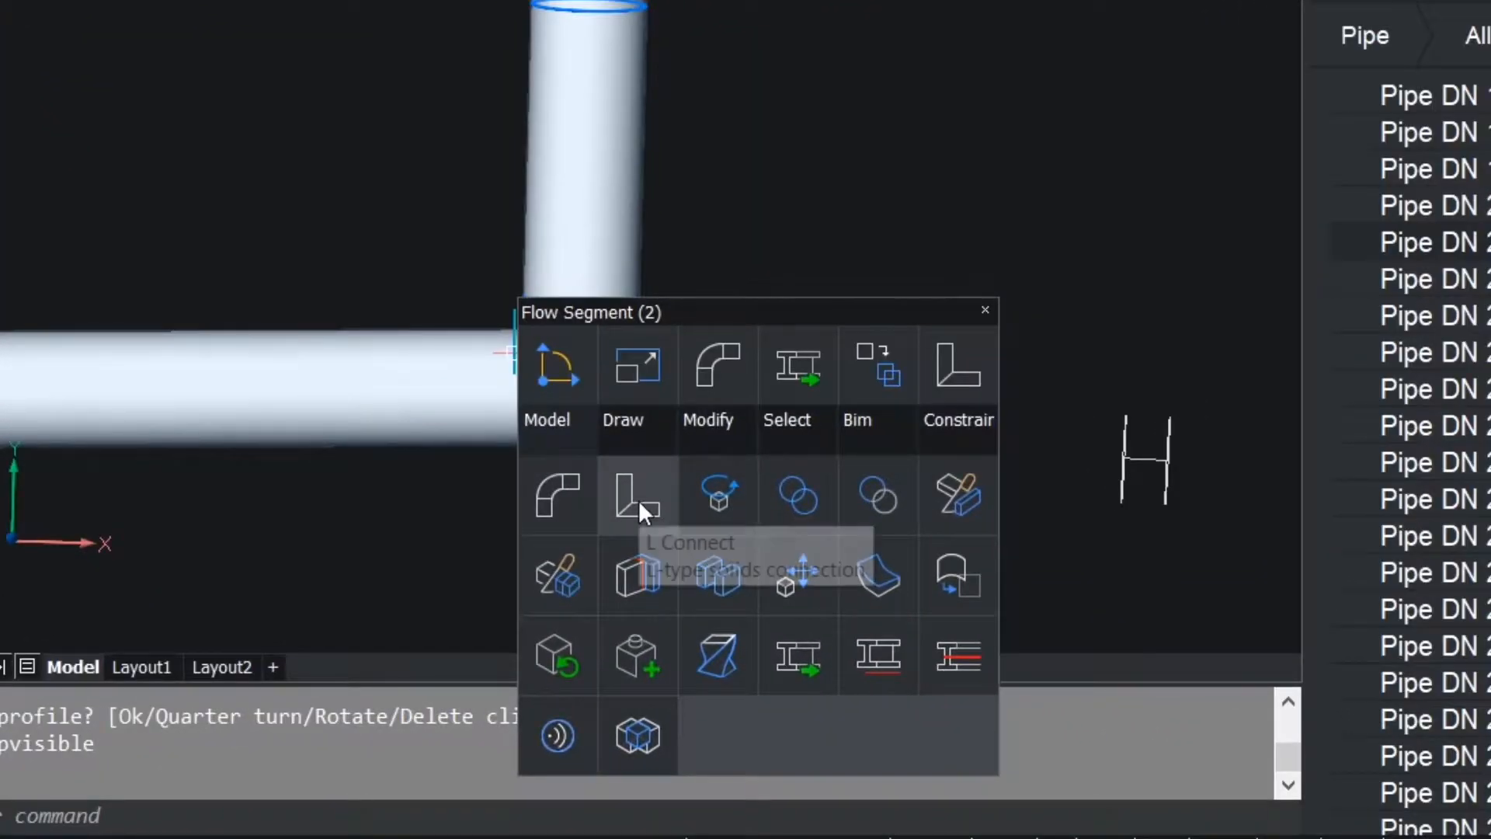
mouse_move(609, 507)
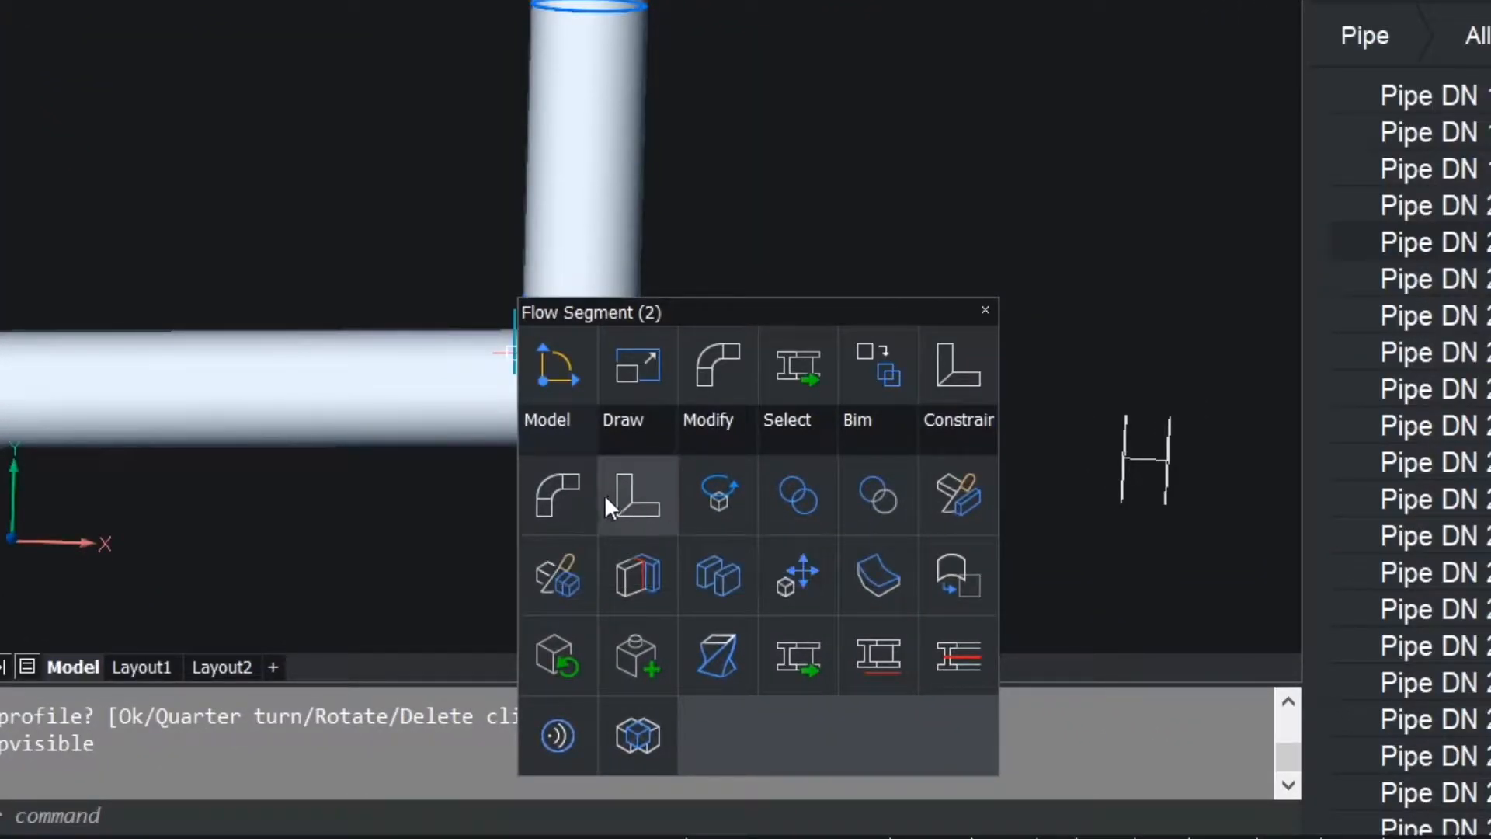
- L Connect the two perpendicular pipes, cycling the joint previews and settling on the corner style
left_click(634, 494)
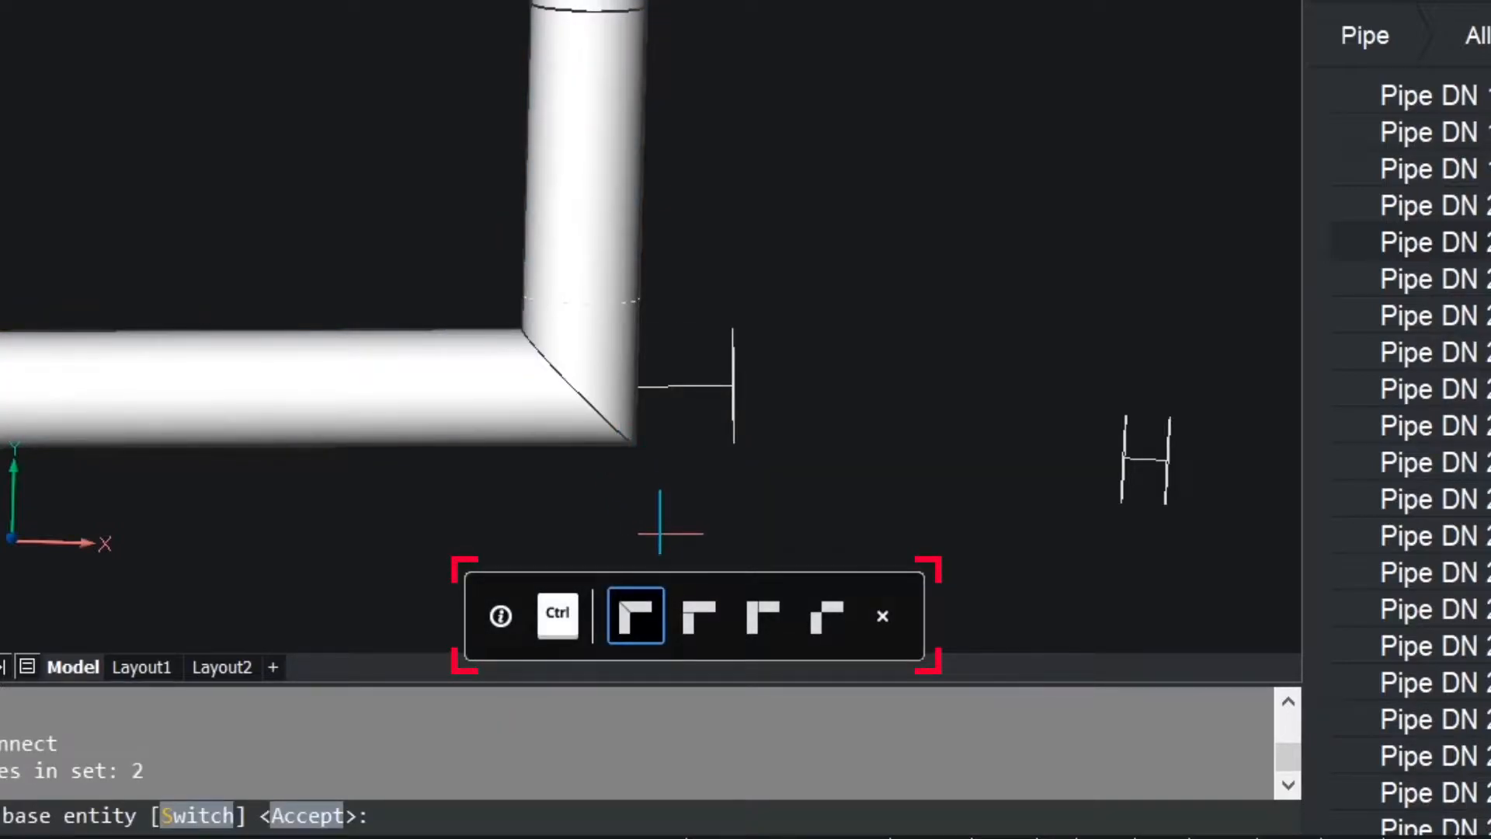
left_click(764, 616)
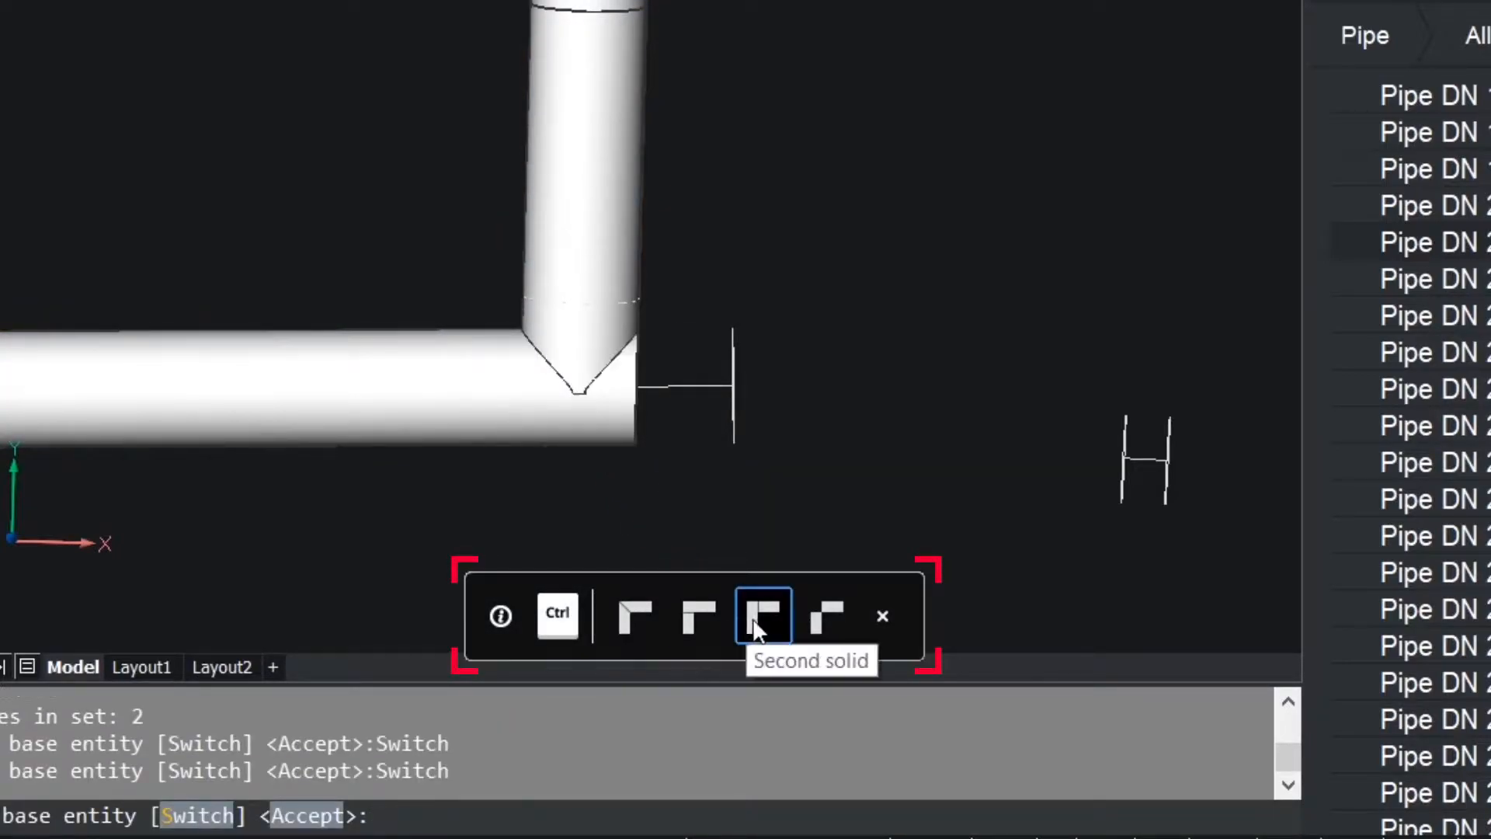
left_click(829, 617)
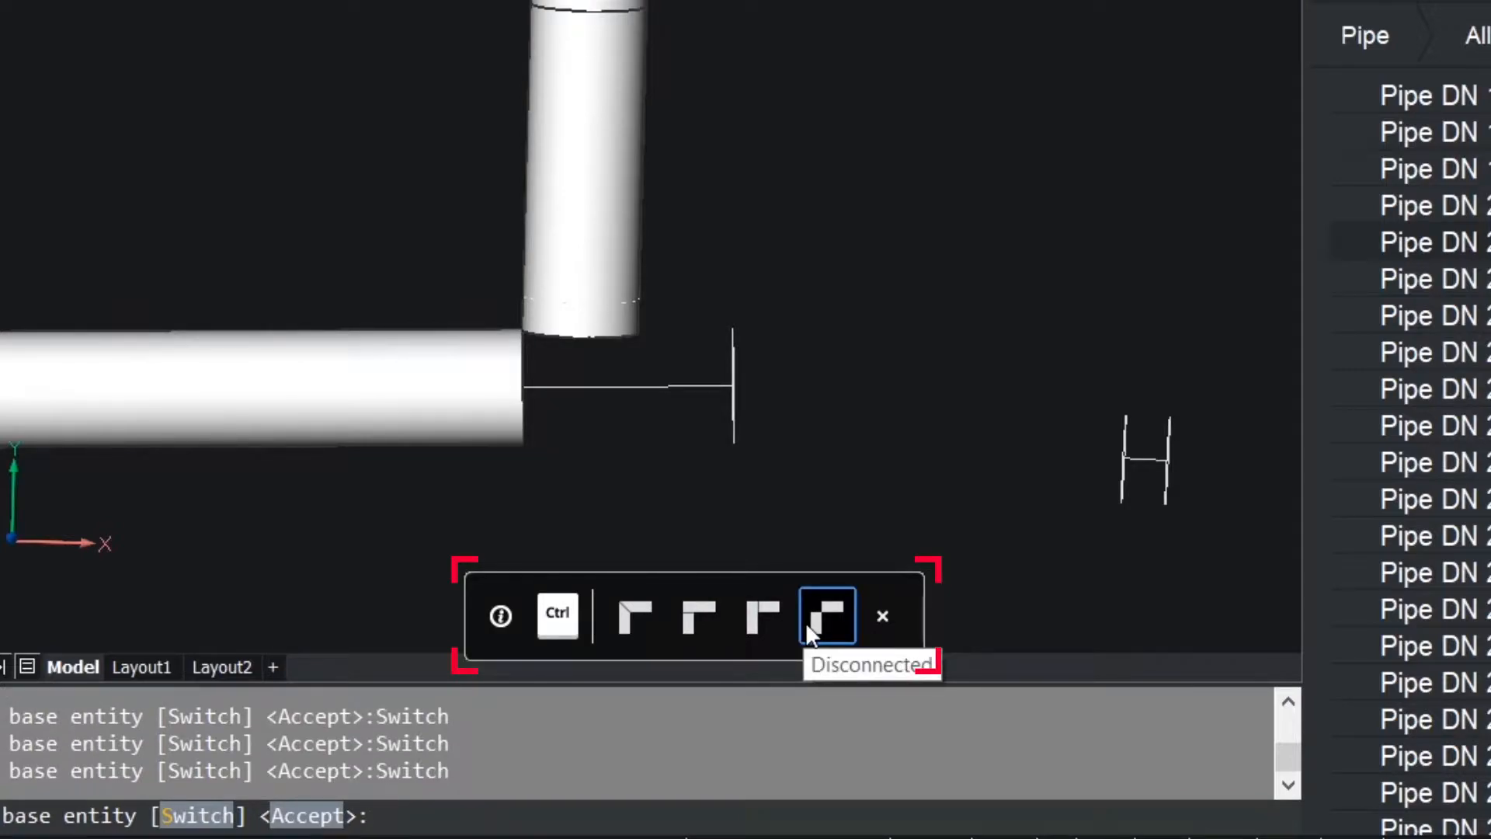
left_click(829, 616)
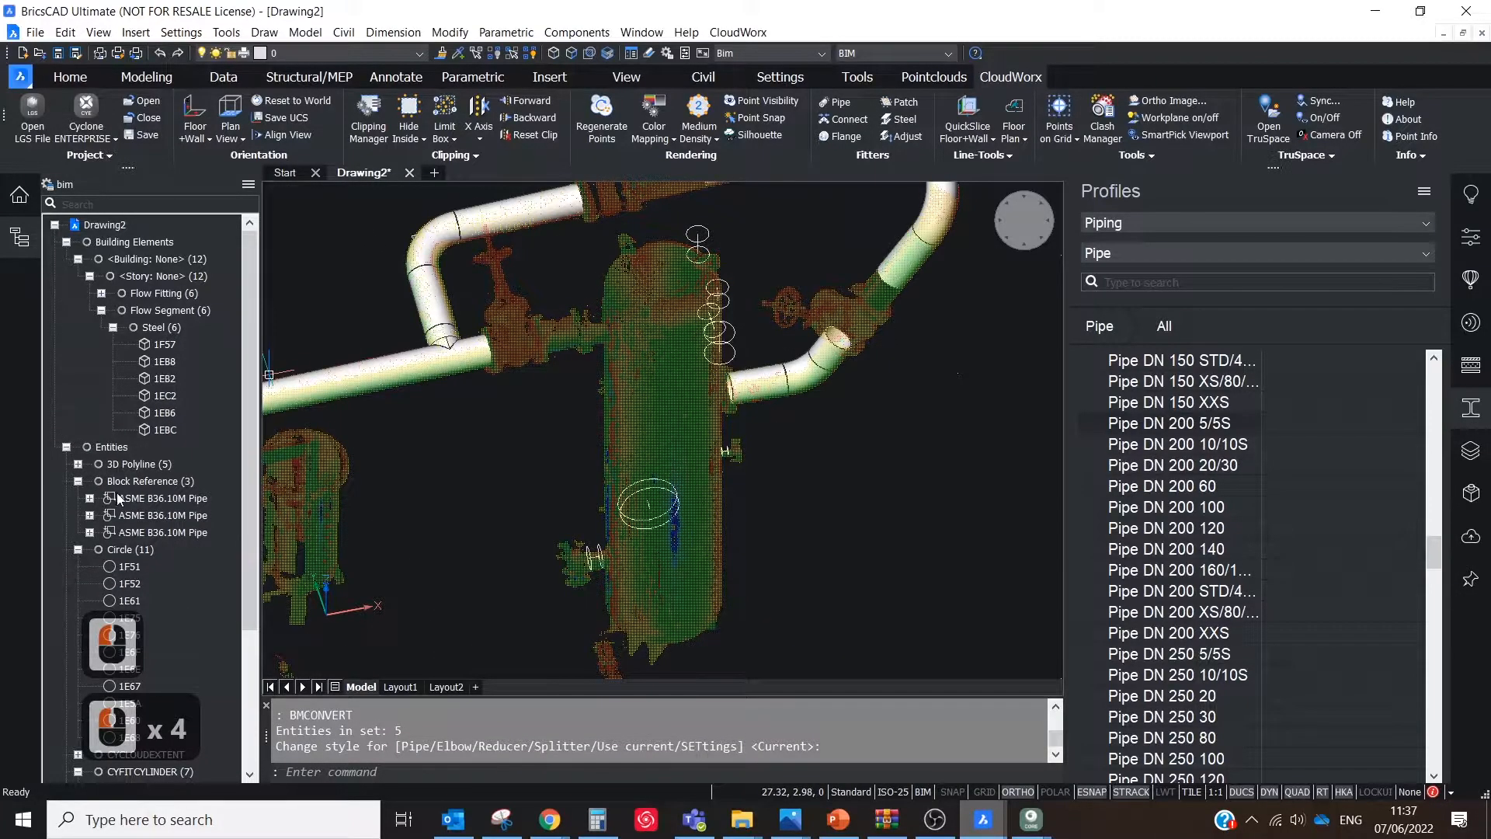
- Inspect the converted ASME B36.10M pipe block references in the structure
left_click(162, 532)
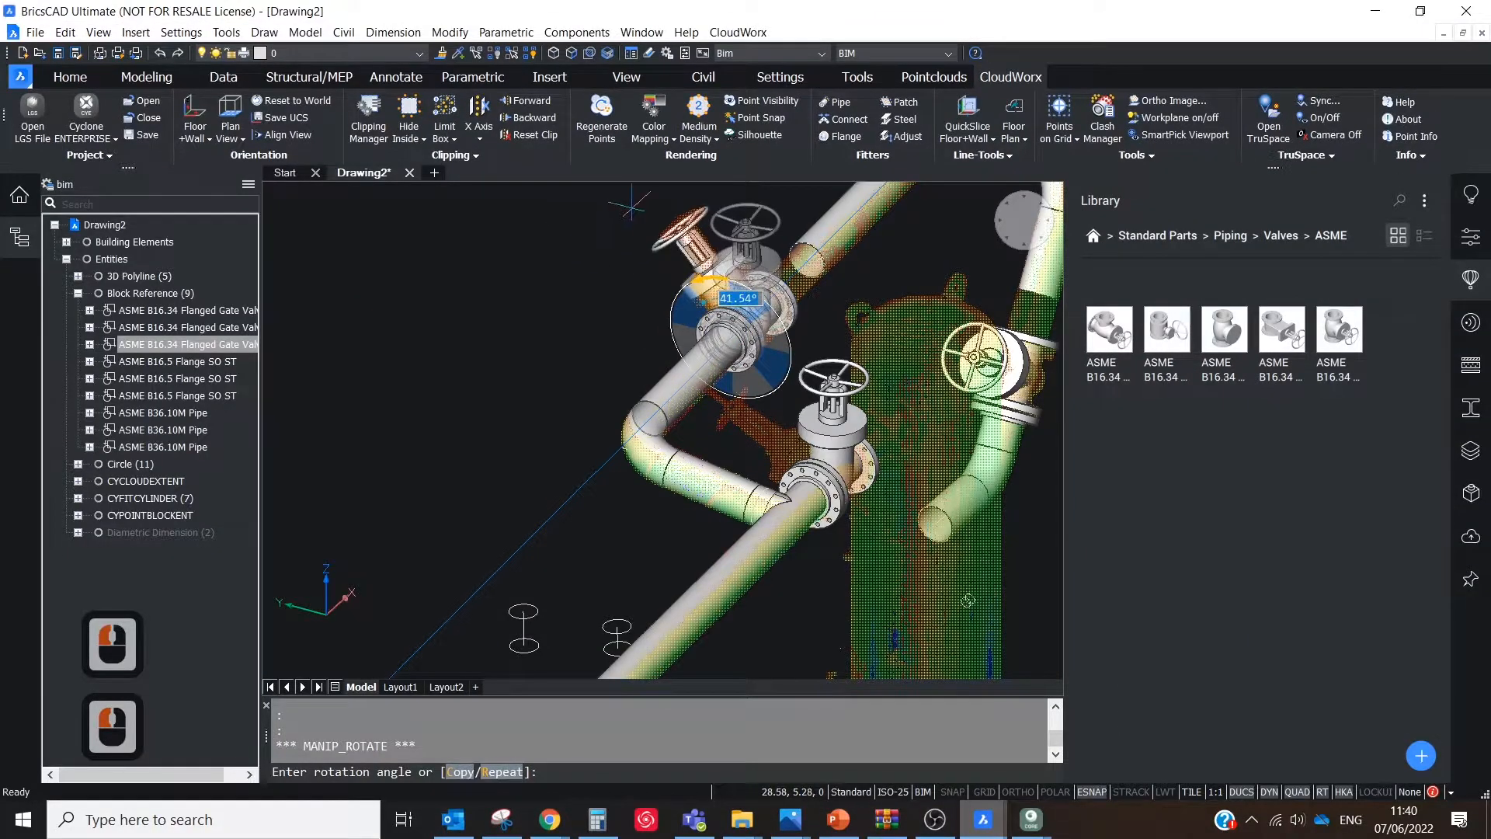
- Confirm the gate valve's rotated position on the flanged pipe run
key("Escape")
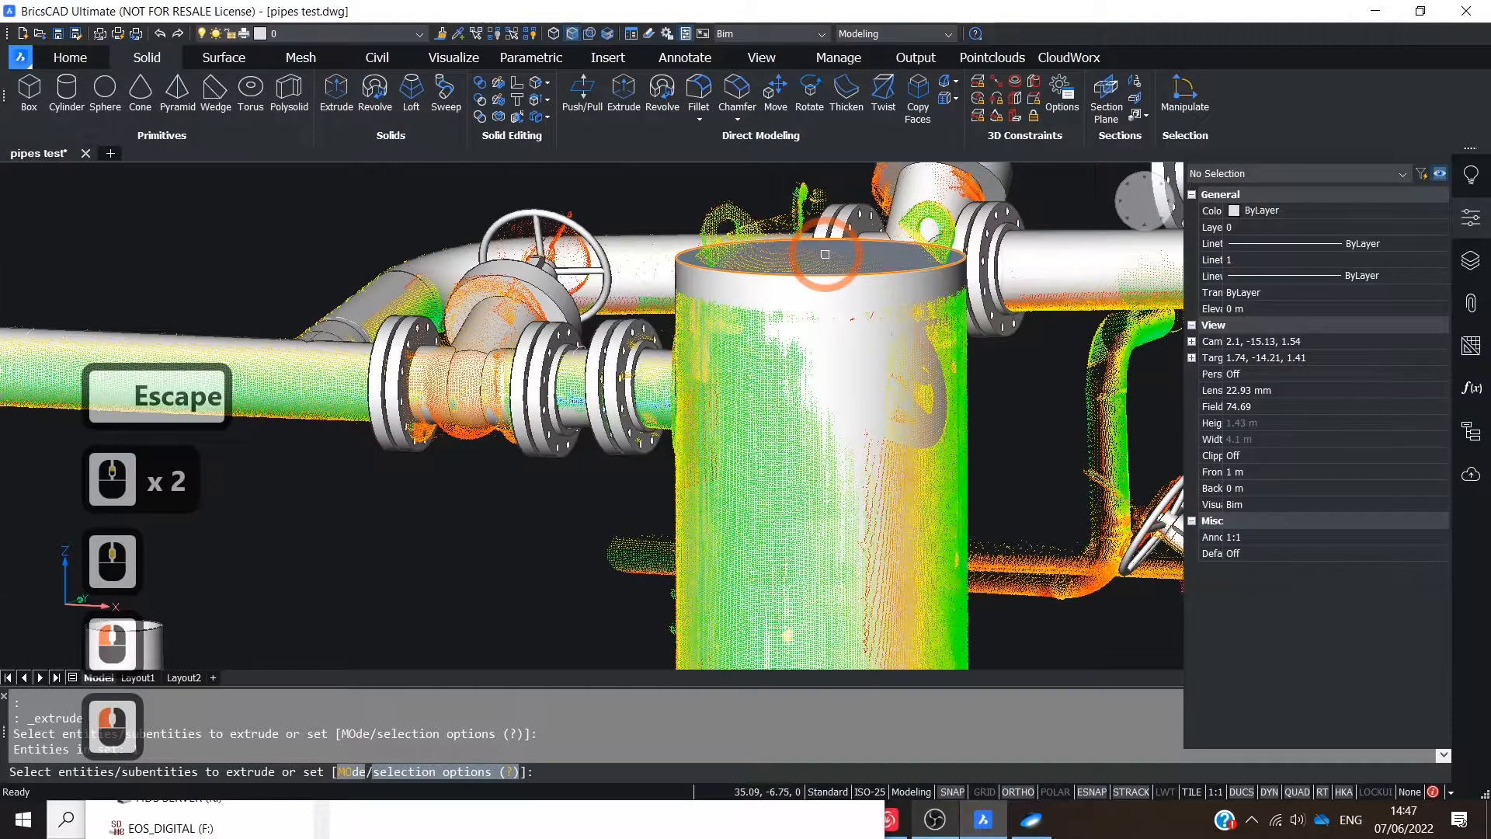
- Extrude the tank's top face upward by about 0.12 to match the scanned vessel
left_click(825, 255)
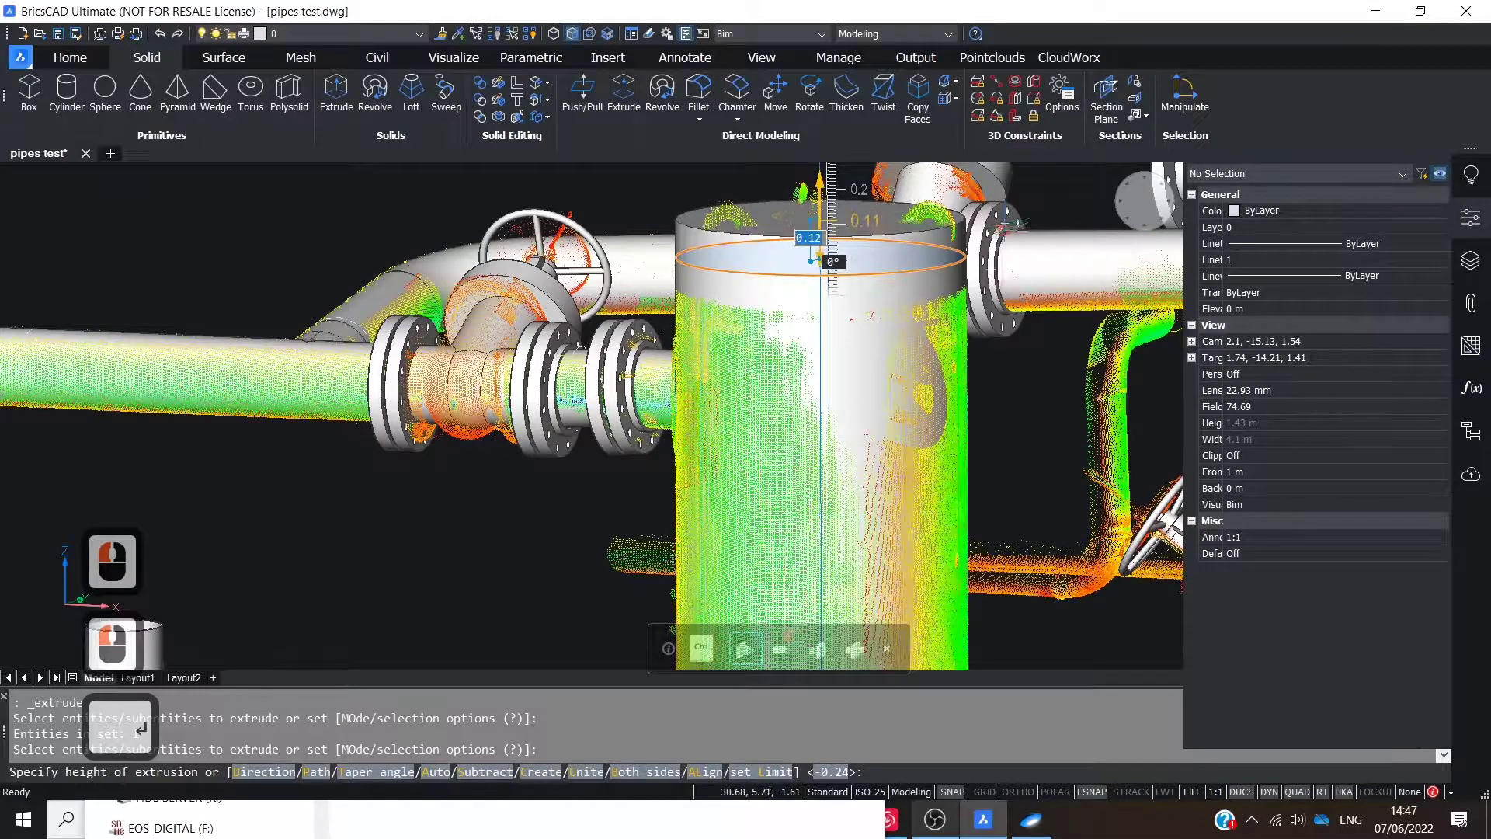